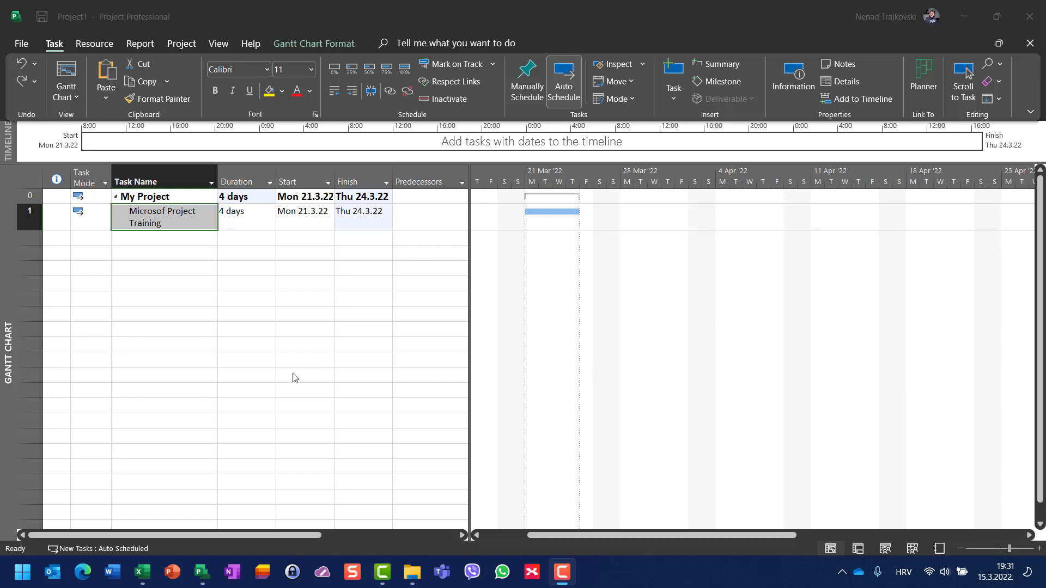
mouse_move(259, 345)
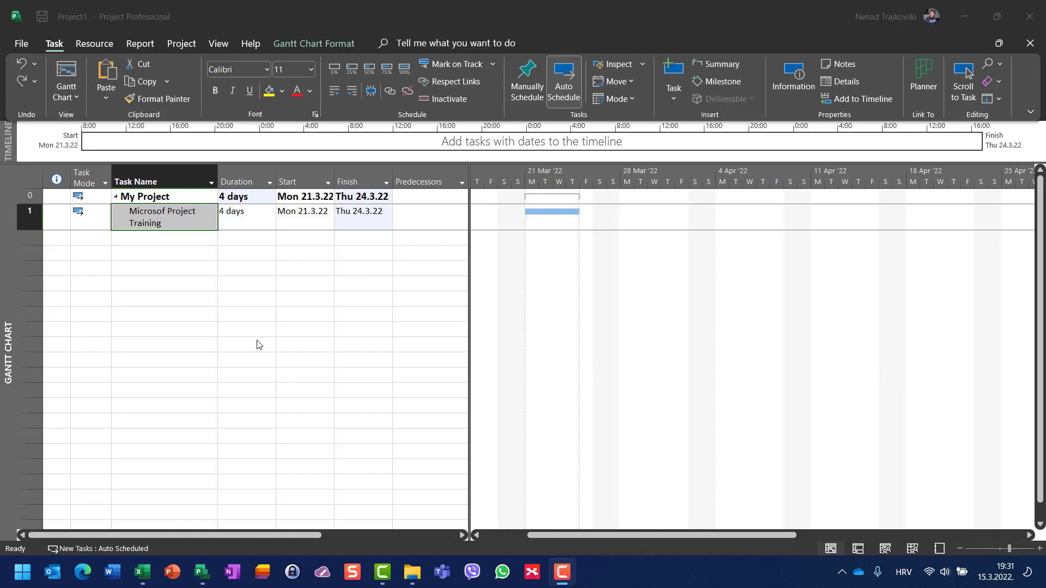
mouse_move(175, 226)
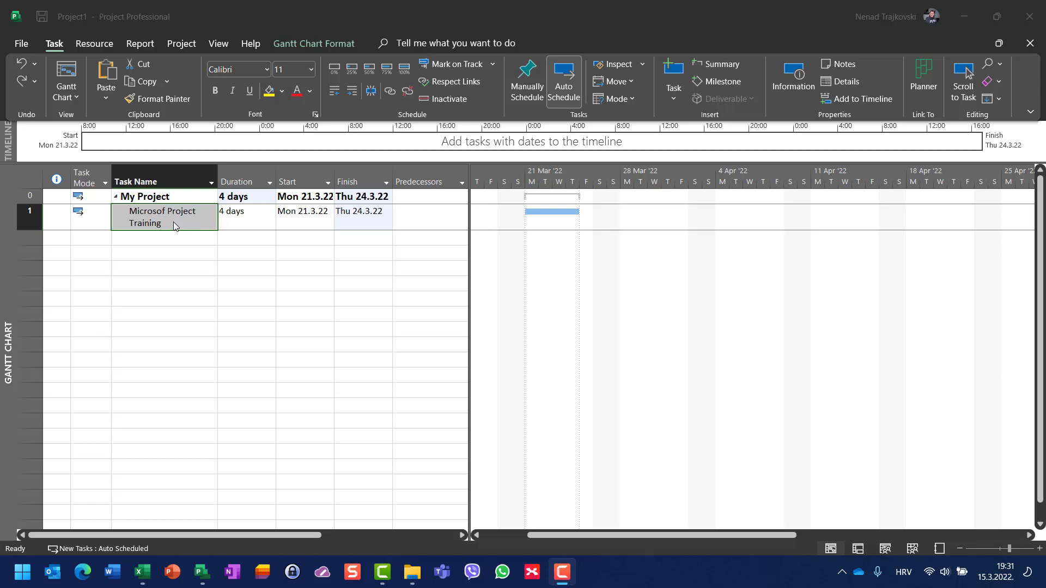
mouse_move(234, 229)
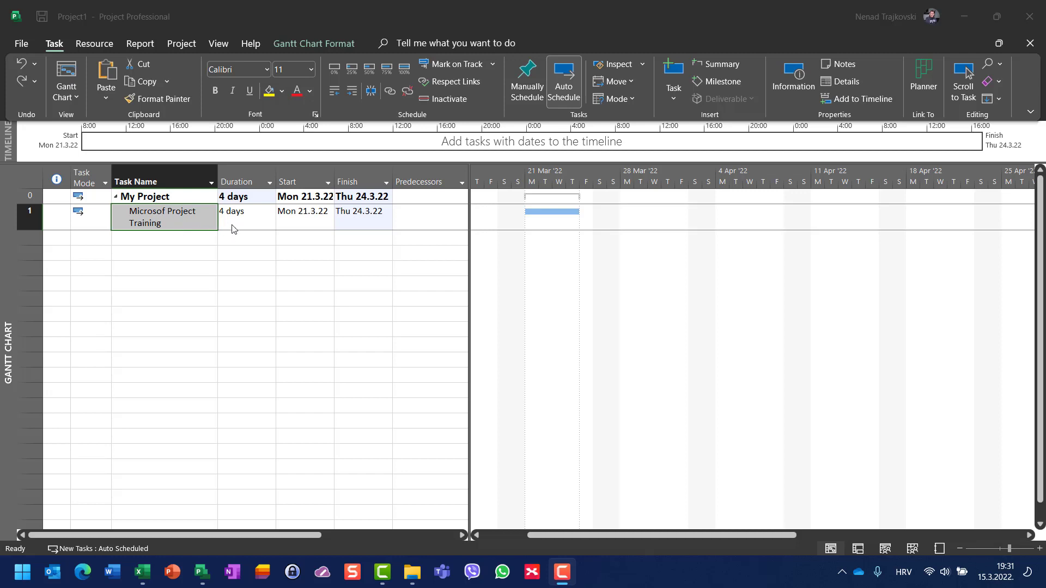
mouse_move(374, 226)
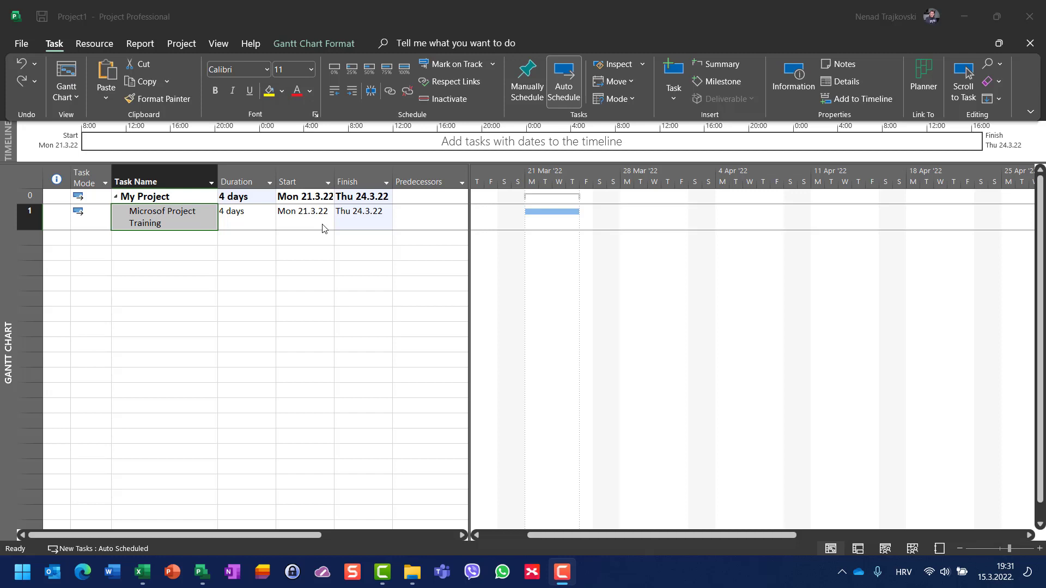
mouse_move(345, 225)
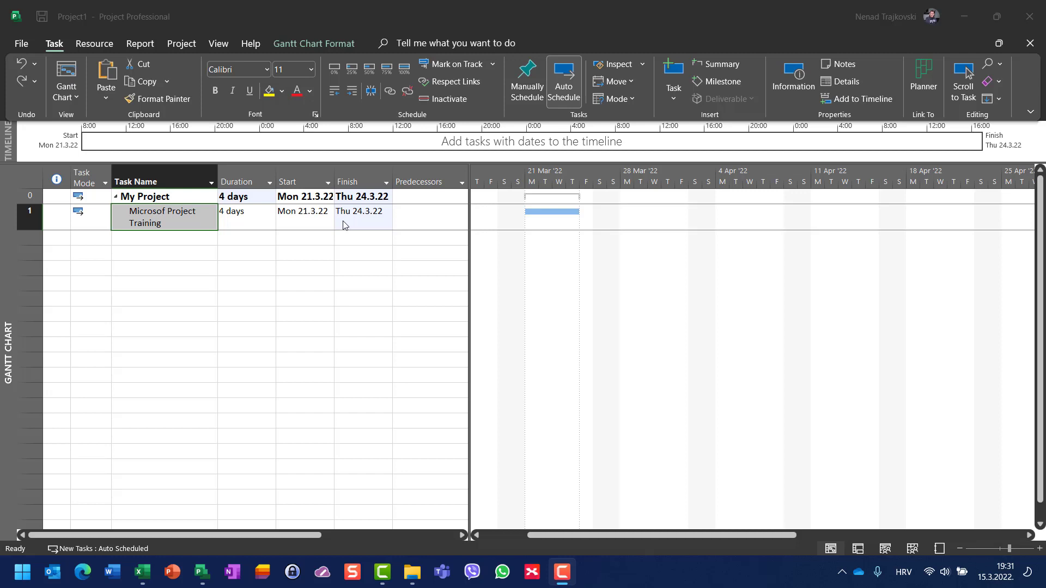
mouse_move(72, 48)
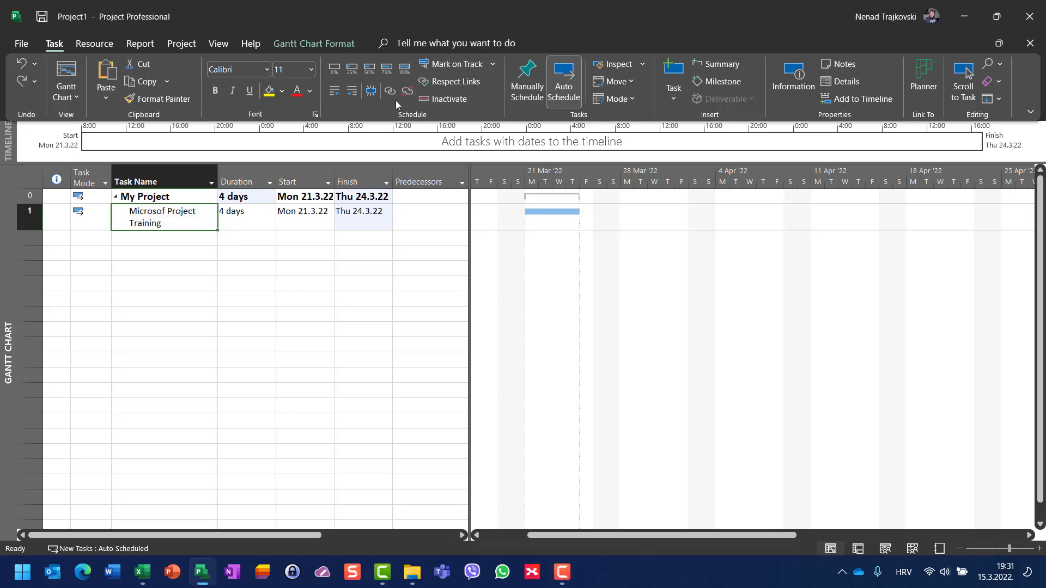
mouse_move(371, 91)
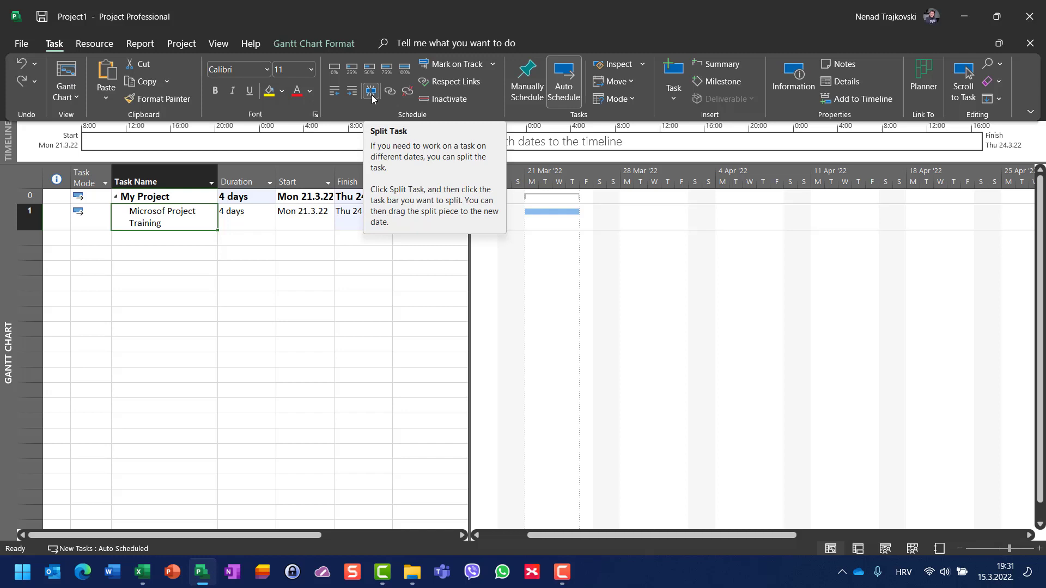
Apply Split Task to the training bar three times, dividing it into day-long pieces.
click(371, 91)
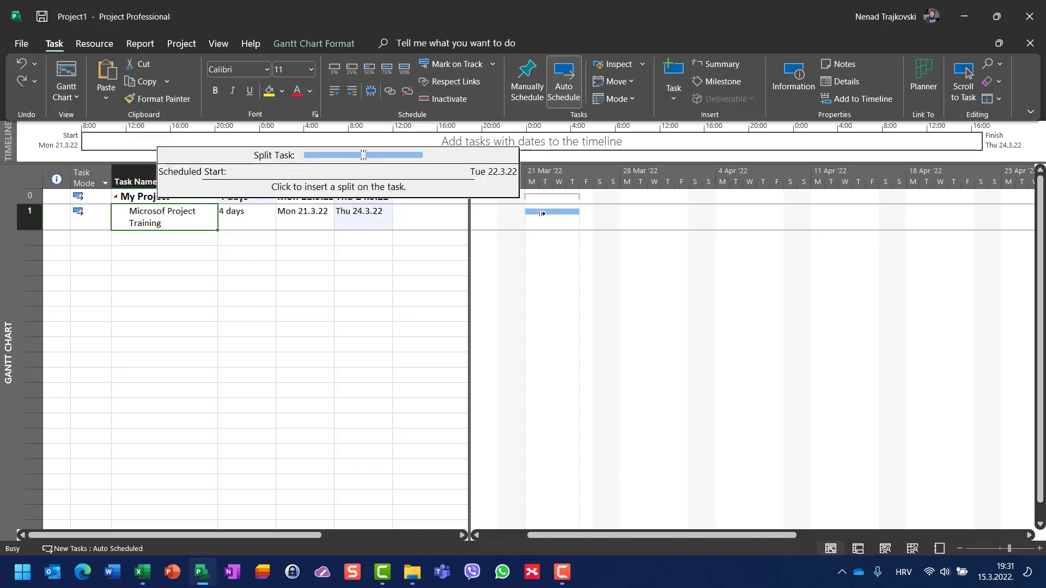
mouse_move(553, 212)
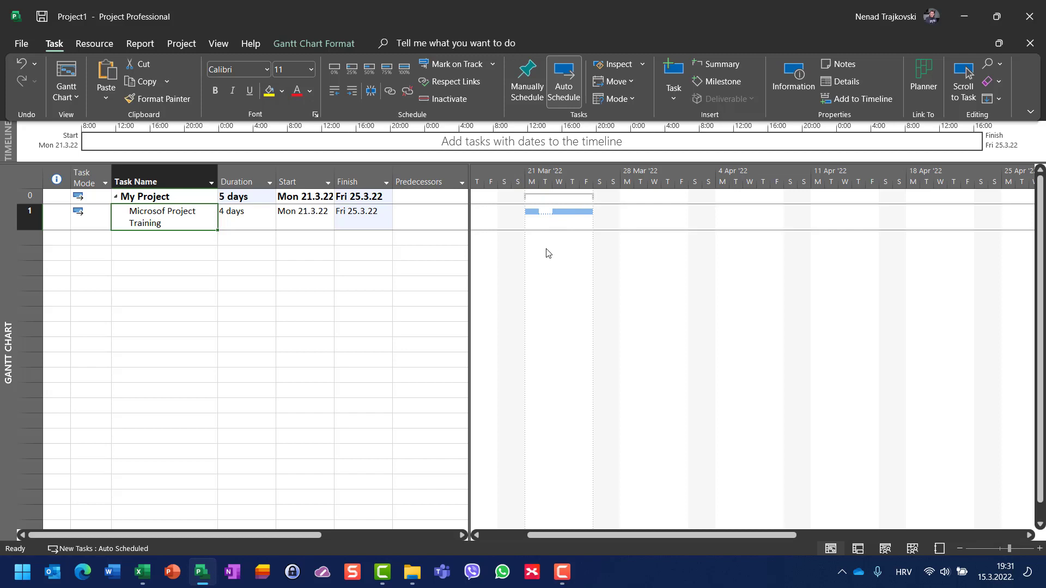
click(389, 92)
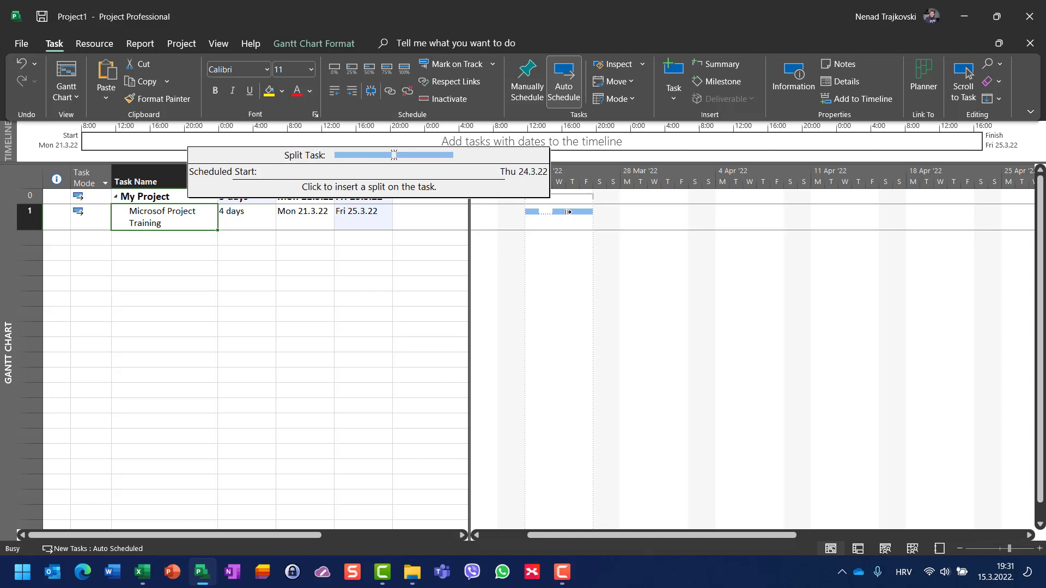
mouse_move(570, 212)
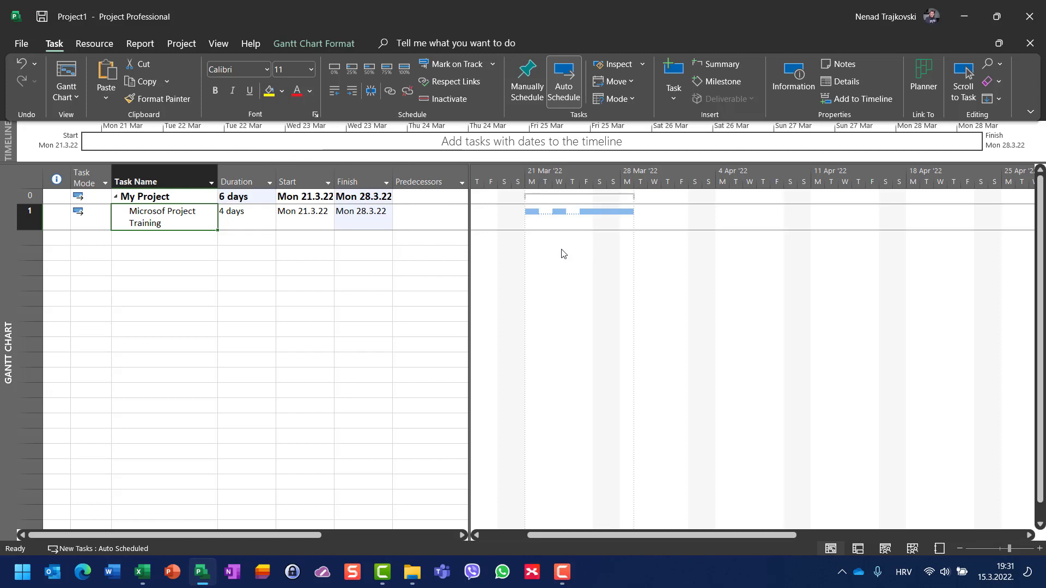
mouse_move(364, 110)
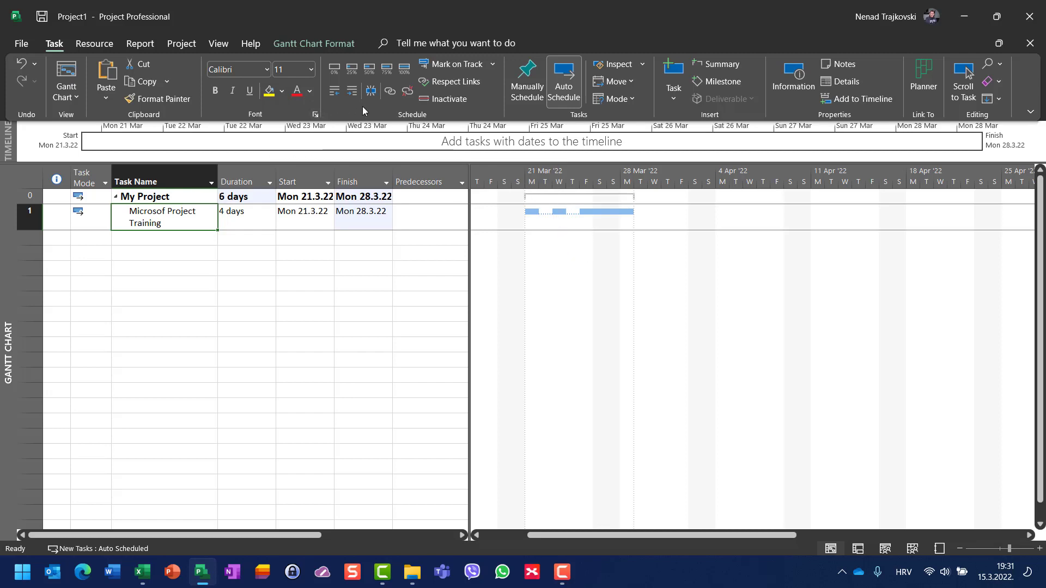
click(371, 91)
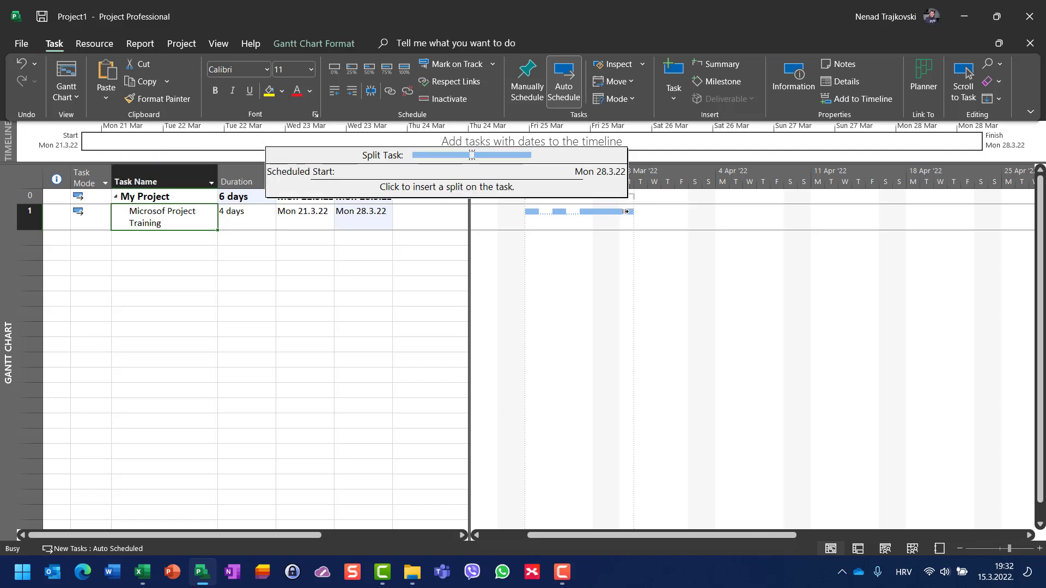
mouse_move(641, 212)
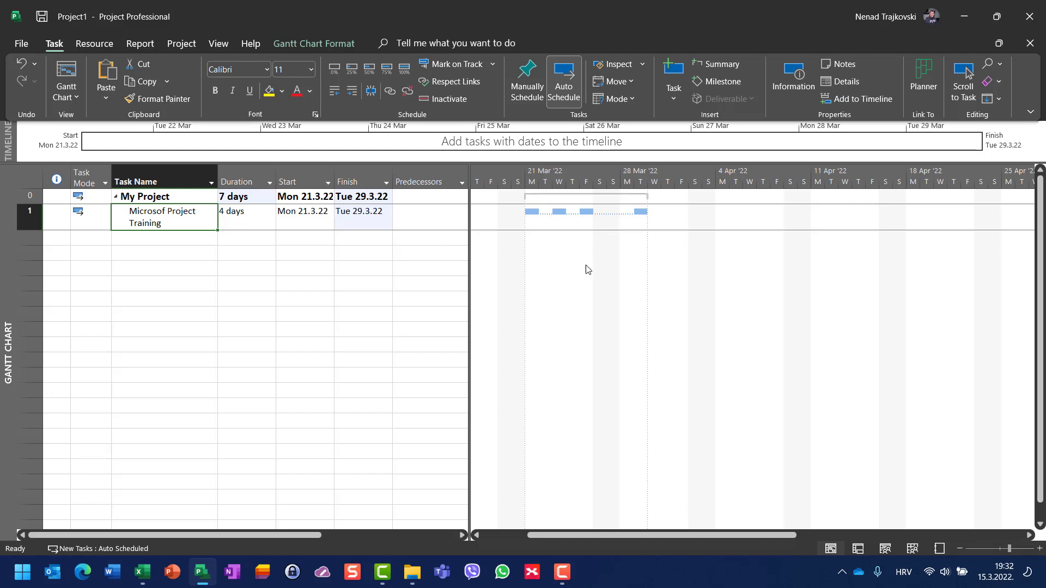
mouse_move(577, 236)
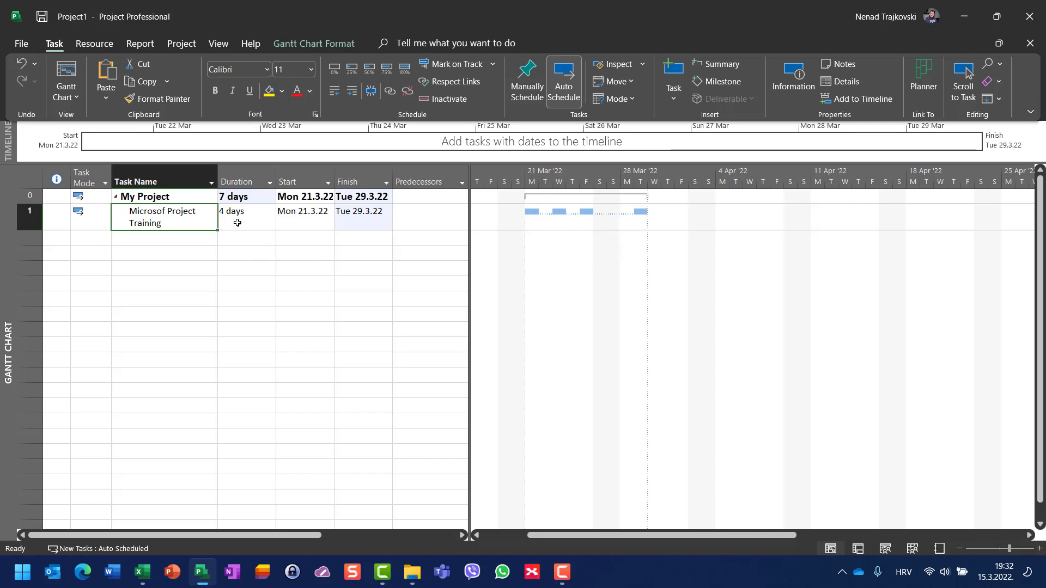
mouse_move(244, 220)
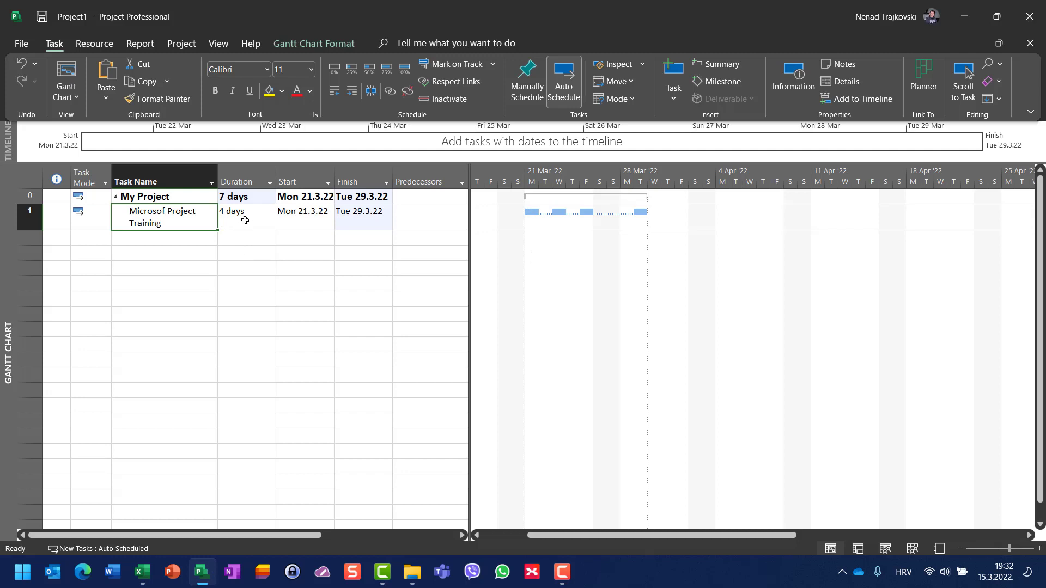
click(240, 211)
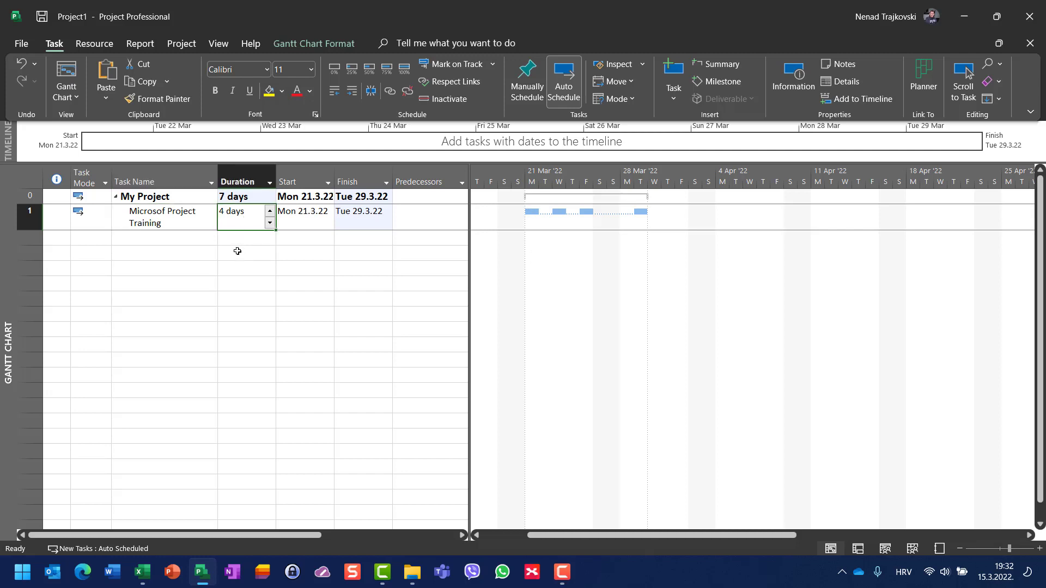
mouse_move(309, 230)
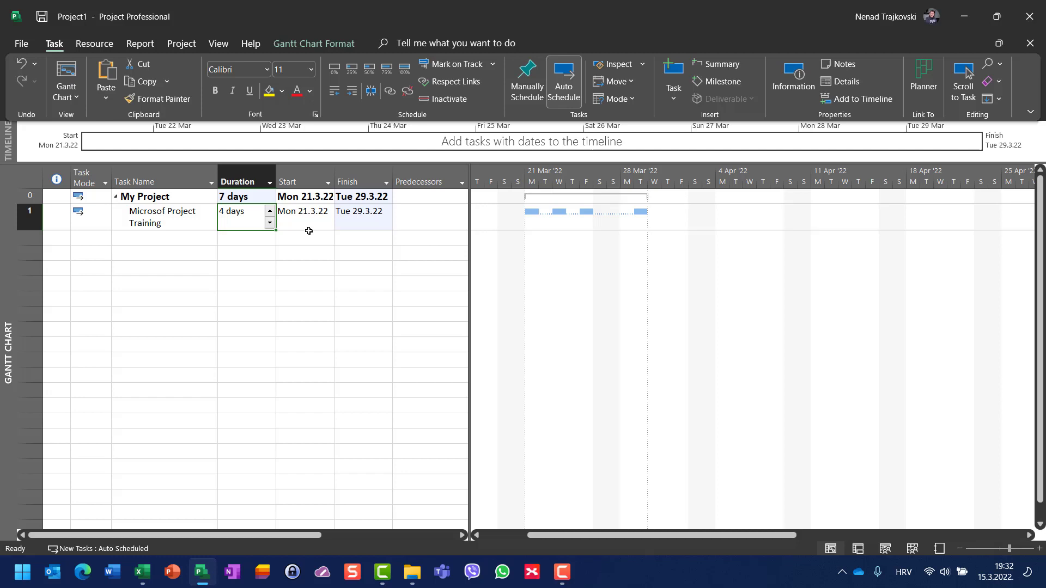
mouse_move(291, 224)
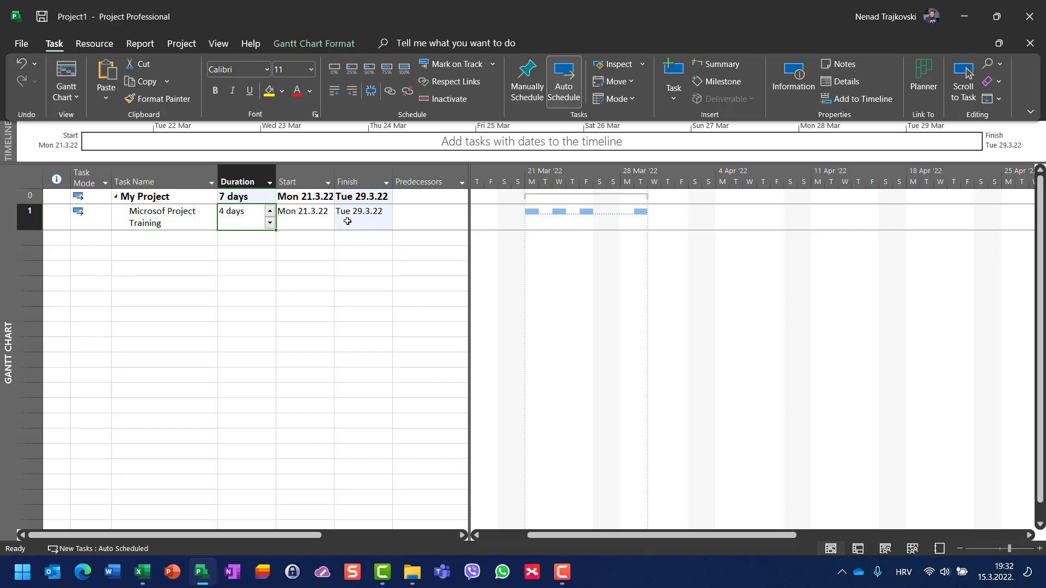
mouse_move(173, 242)
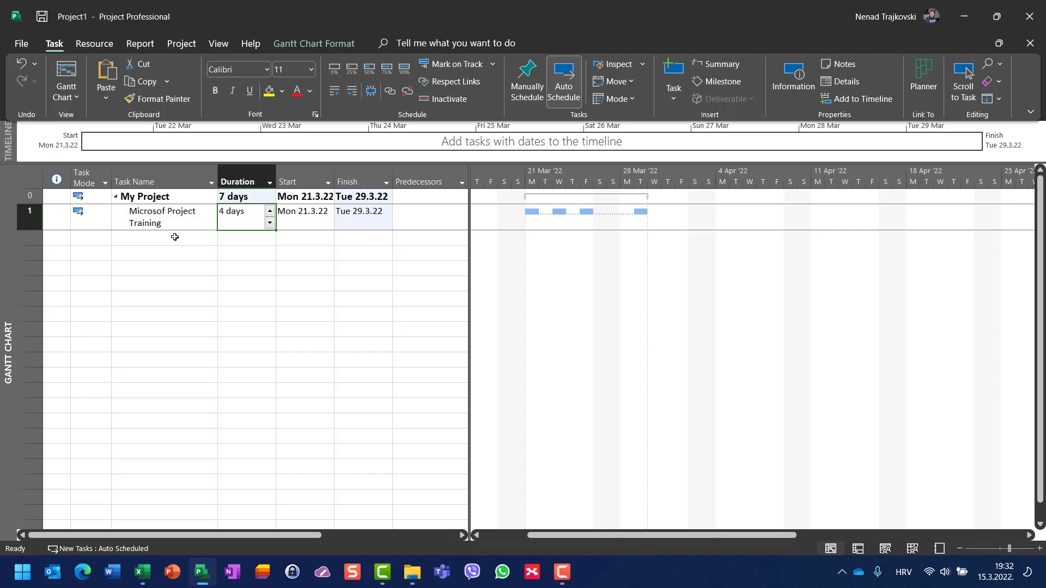
Add 'Another Task' with task 1 as its predecessor, running 30–31 March.
text(An)
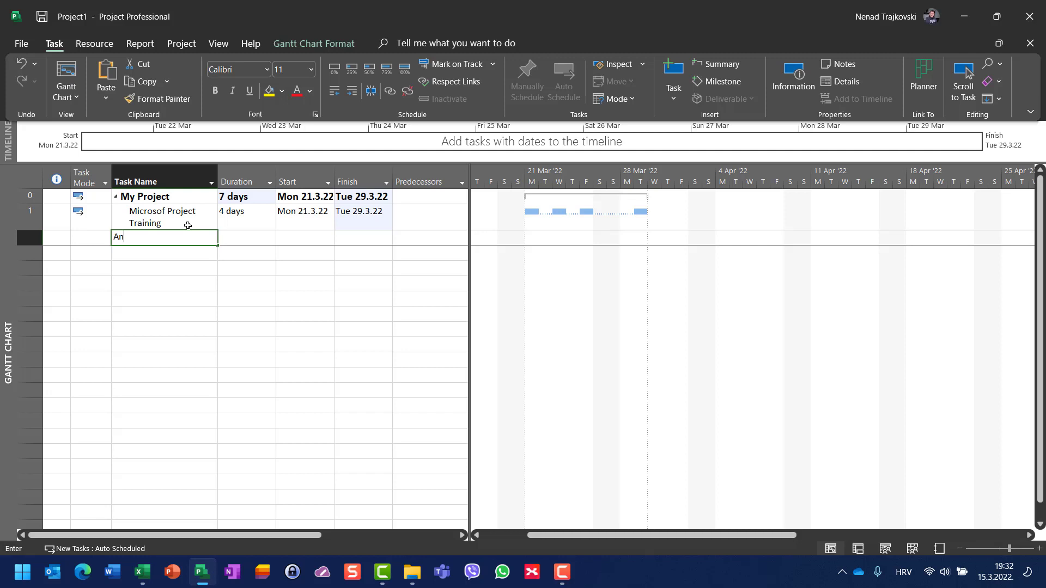
text(other Task)
click(247, 237)
text(2 days)
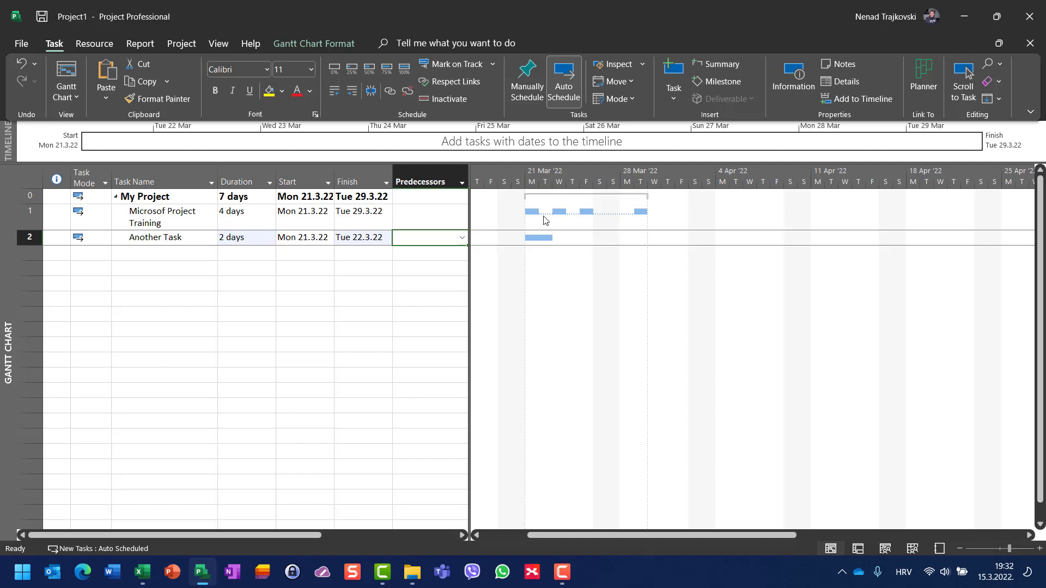
text(1)
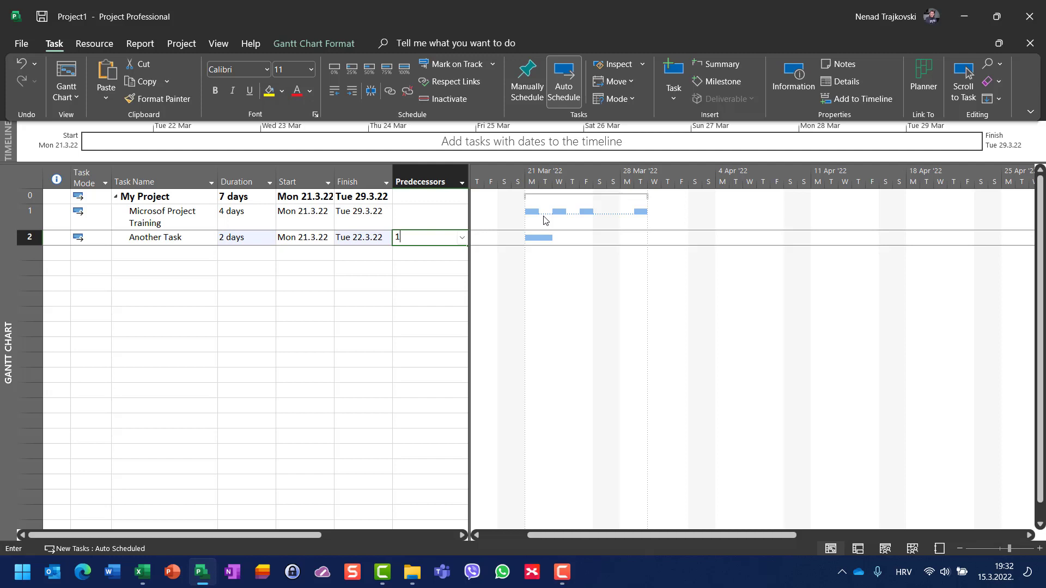
key(Return)
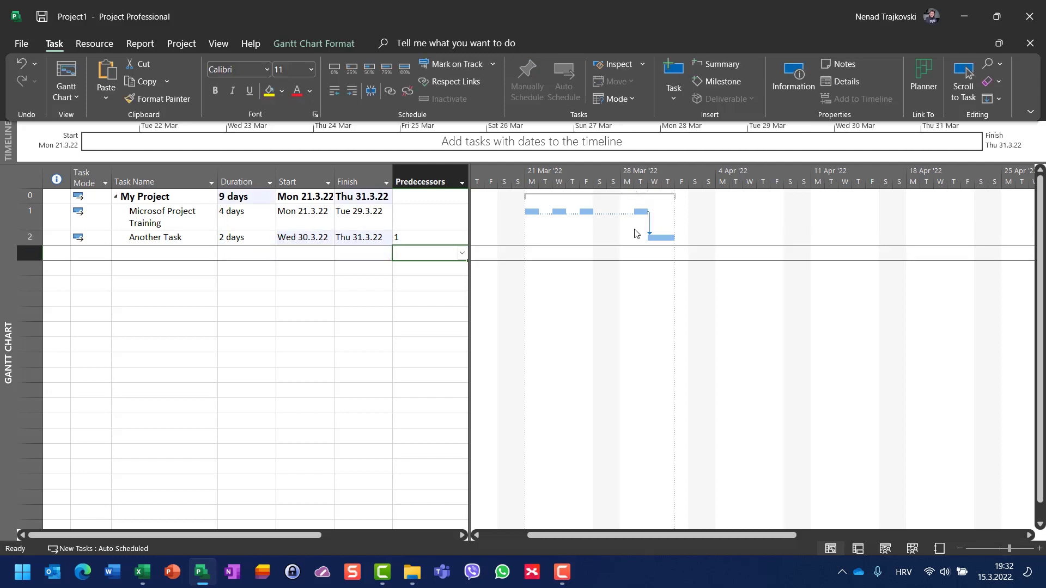
mouse_move(658, 232)
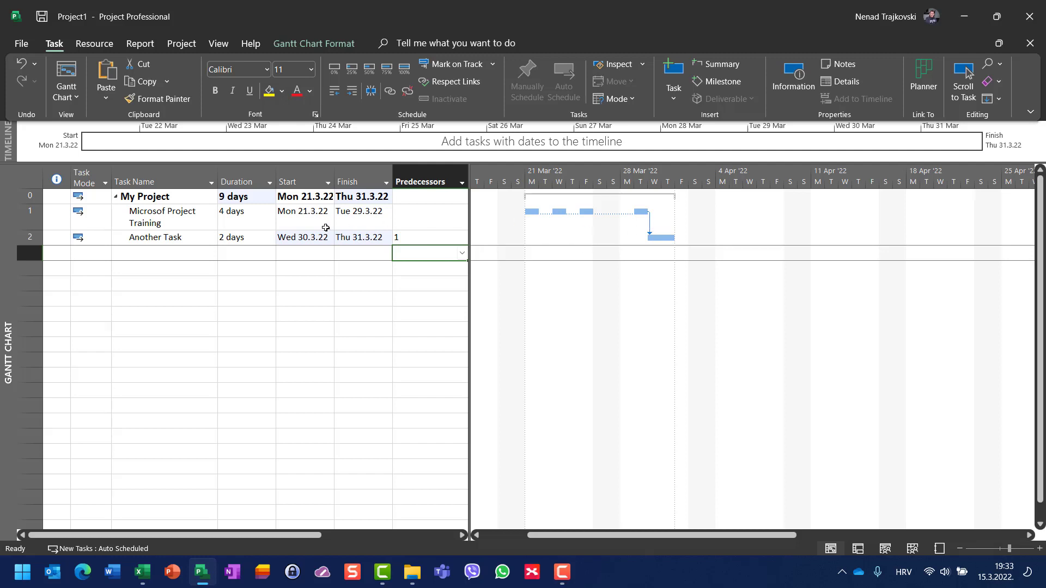
mouse_move(546, 219)
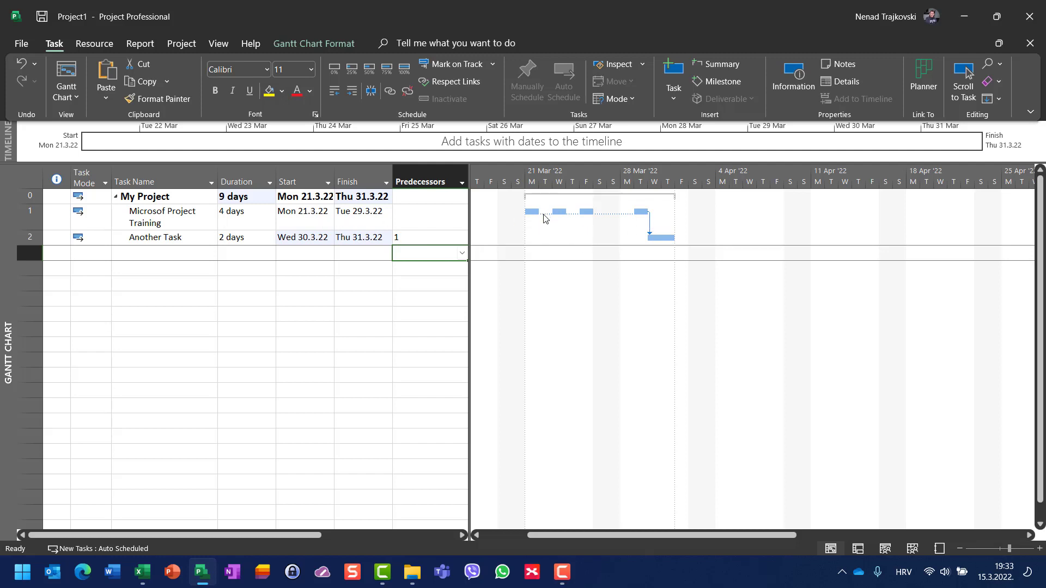
mouse_move(522, 226)
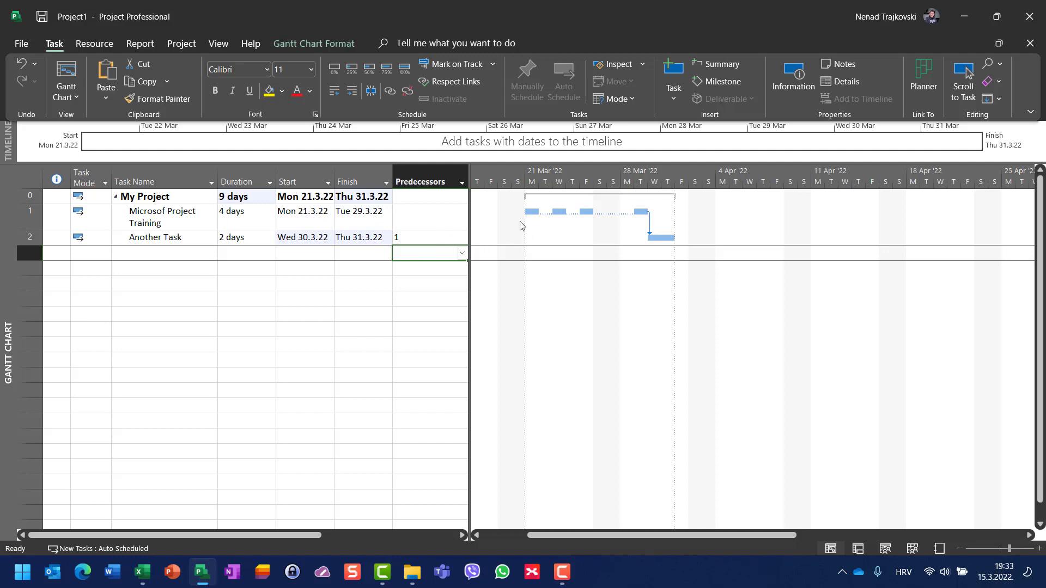
mouse_move(544, 217)
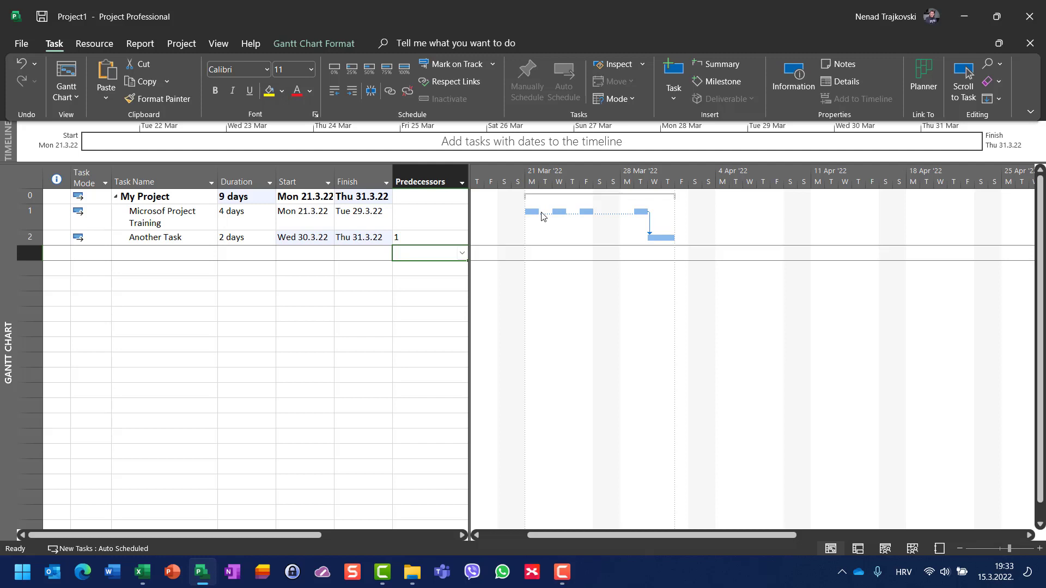
mouse_move(531, 223)
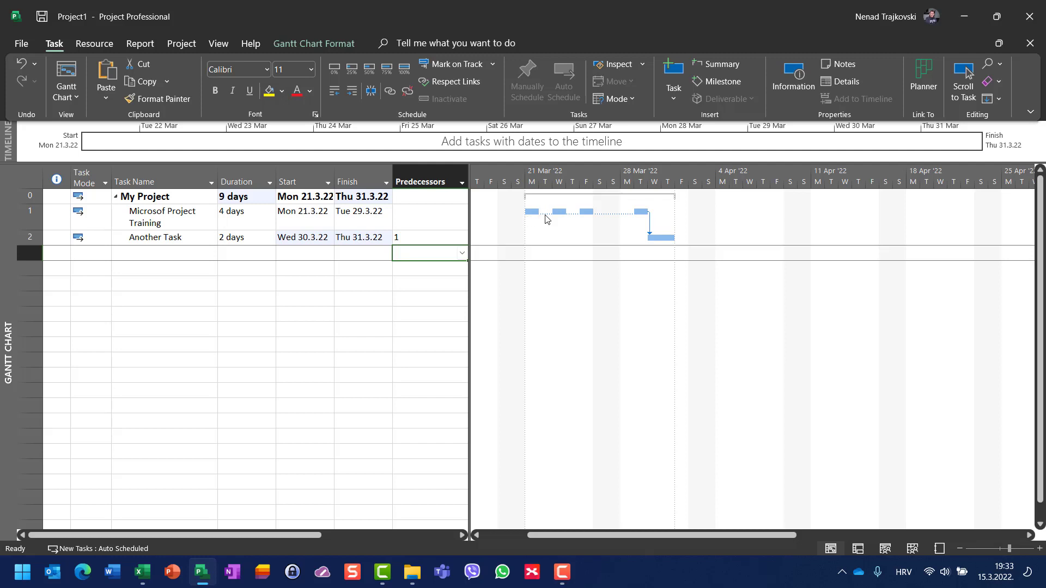
mouse_move(579, 219)
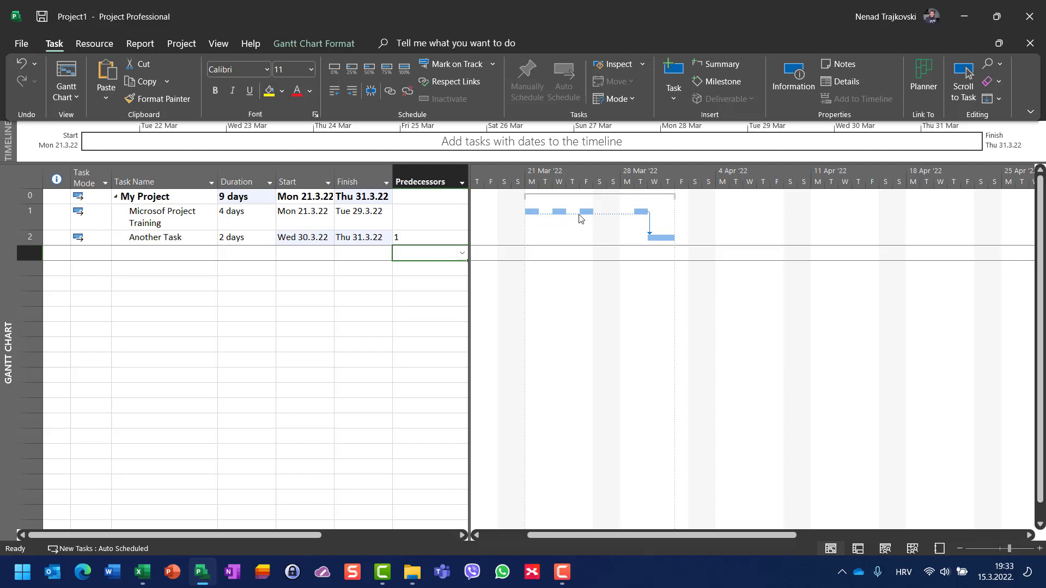
mouse_move(639, 220)
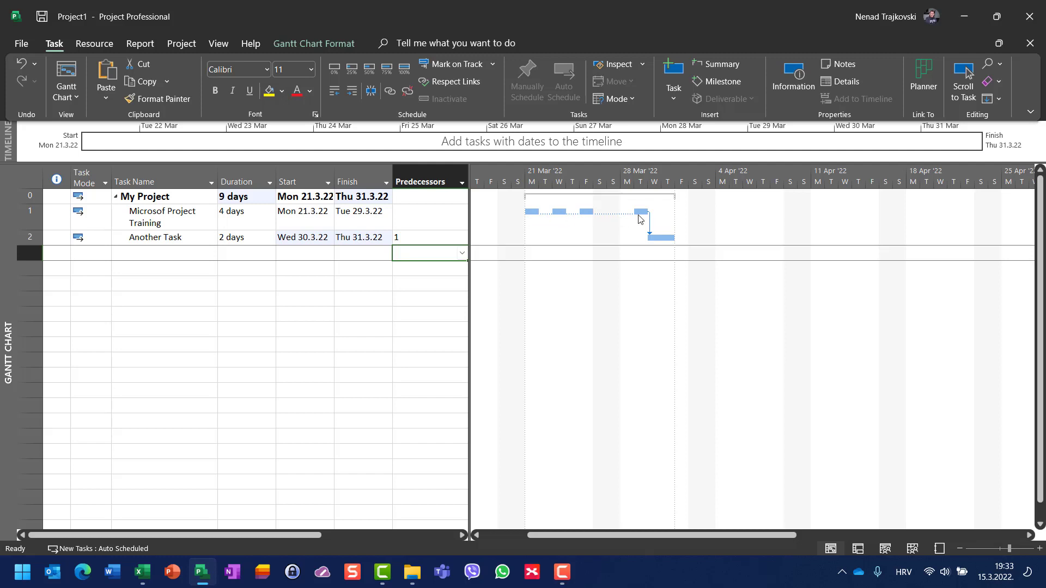
mouse_move(194, 223)
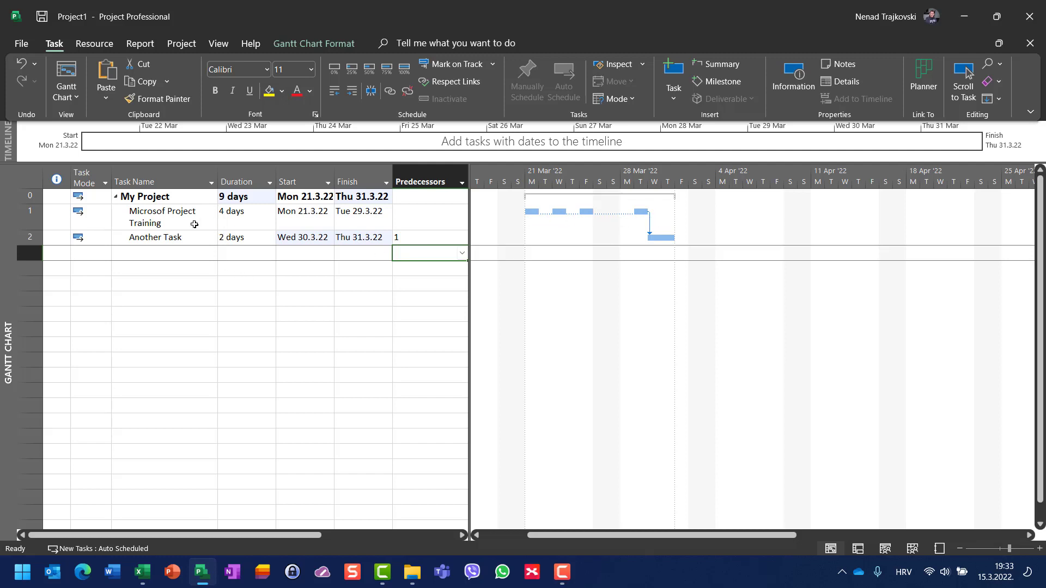
mouse_move(174, 262)
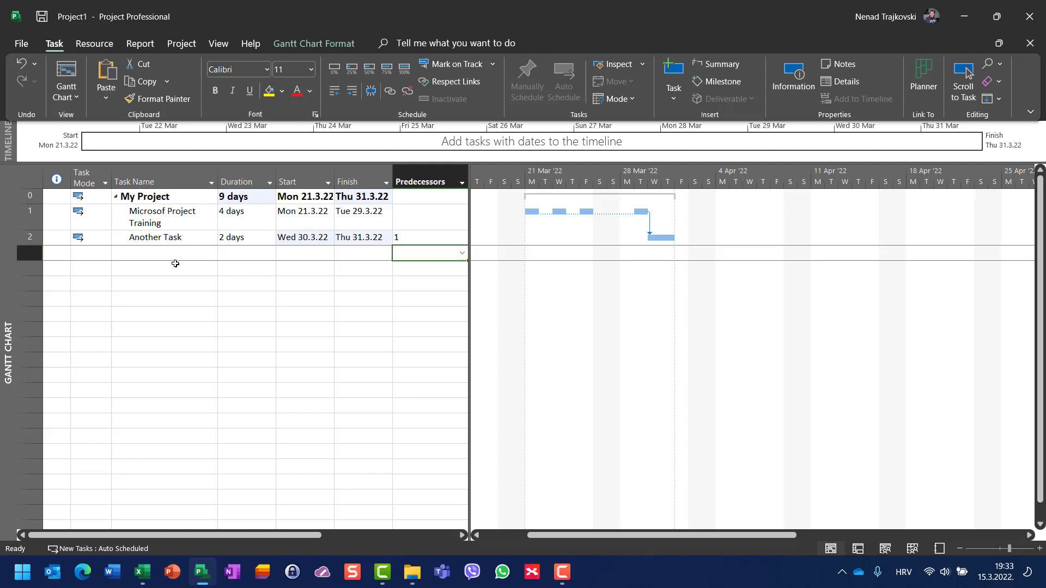
Add 'MS Project Training Day 1', Task A and 'MS Project Training Day 2' as one-day tasks.
click(164, 267)
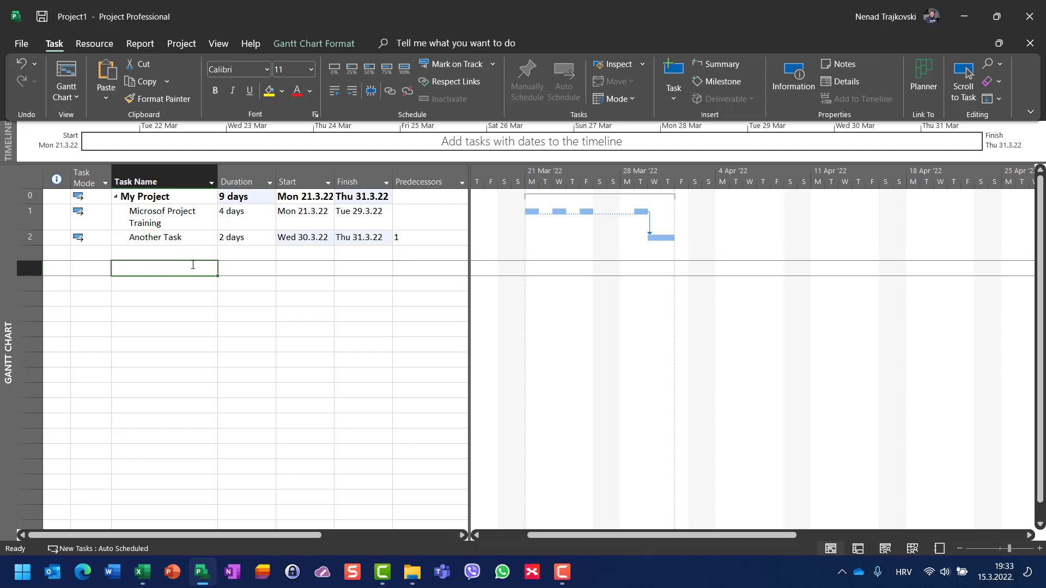
text(MS)
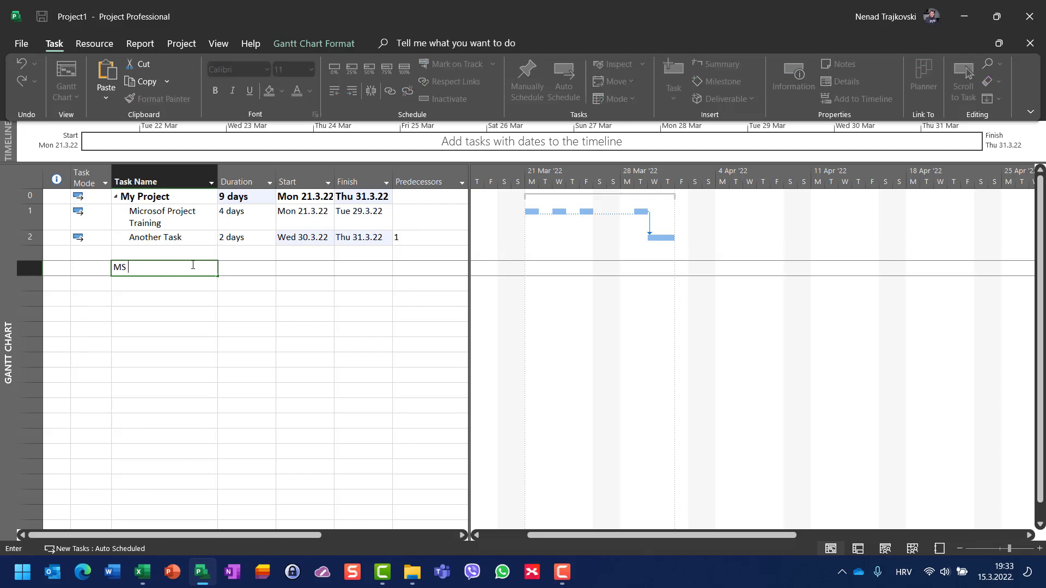
text(Project)
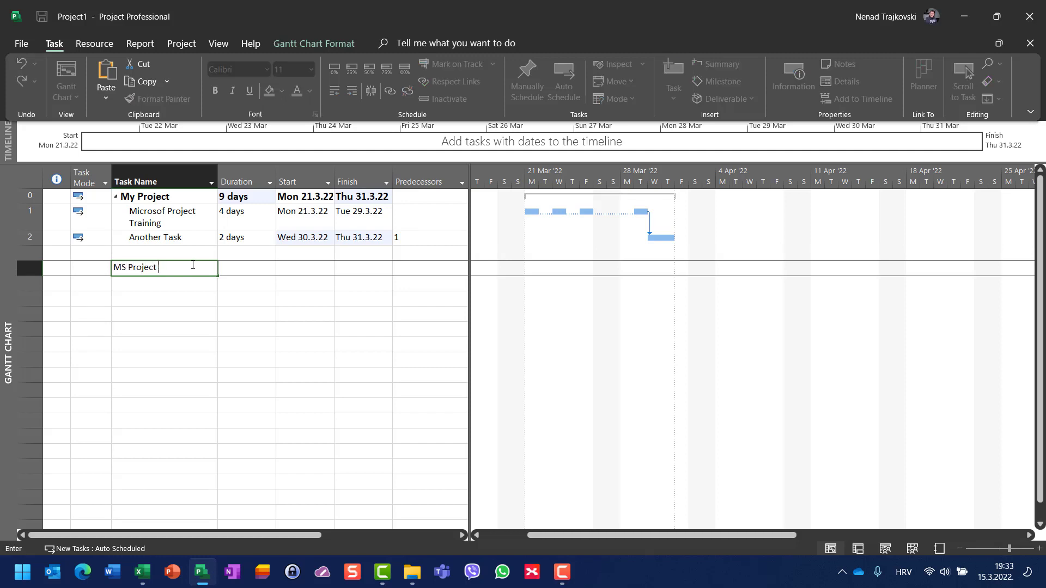
text(Training)
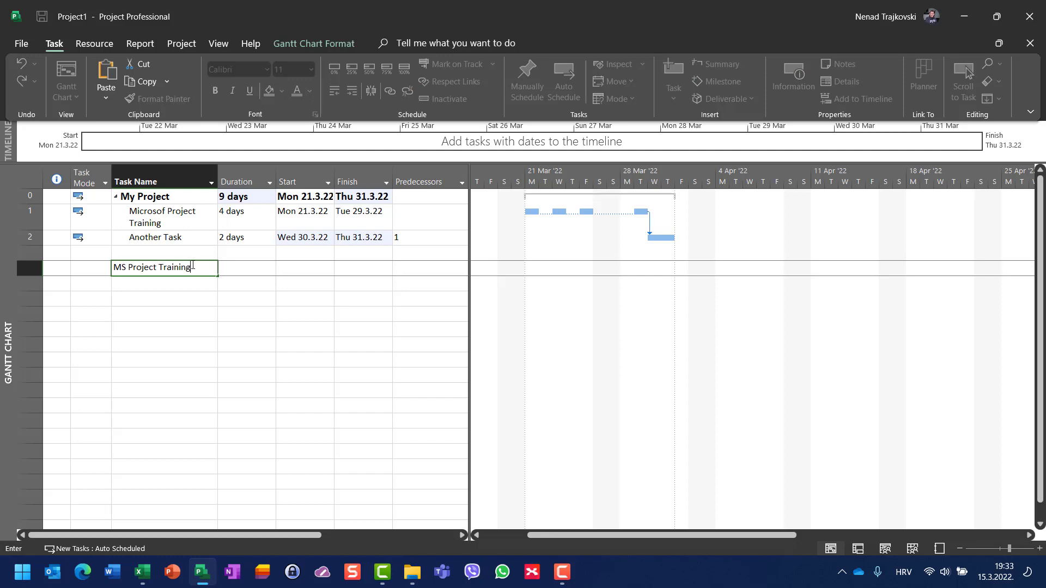
text(Day 1)
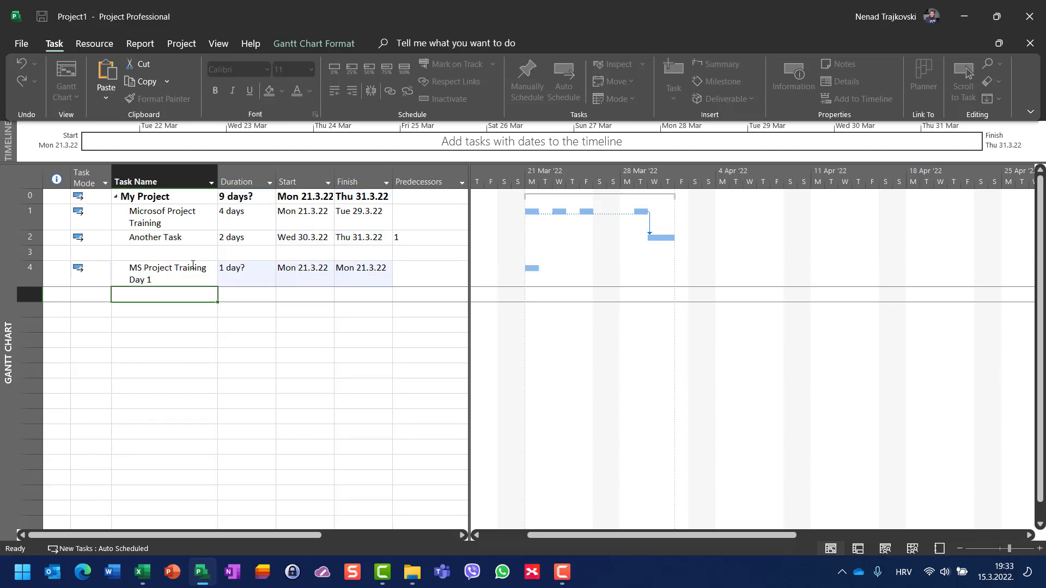
click(246, 294)
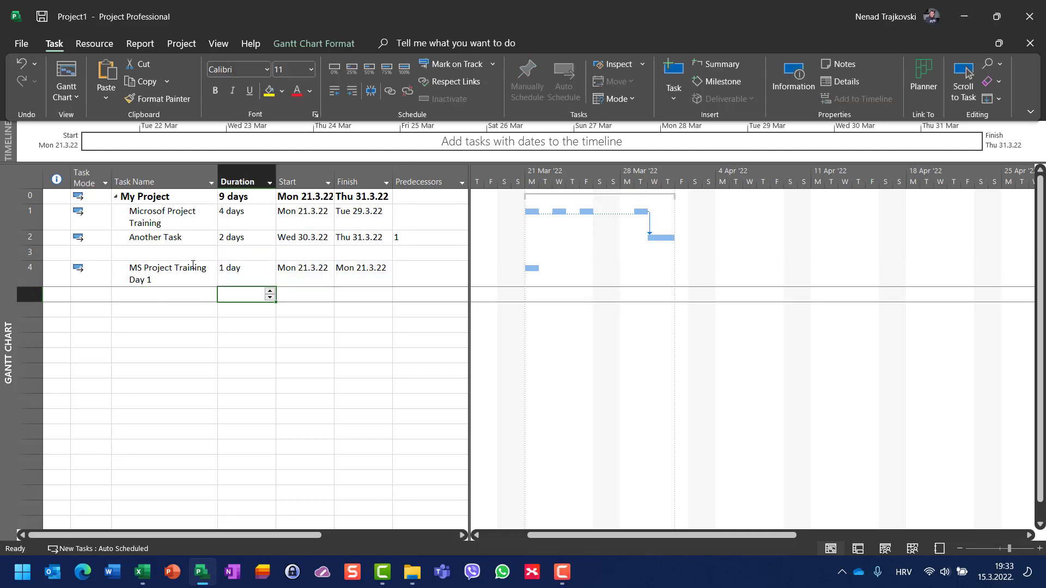
text(Task A)
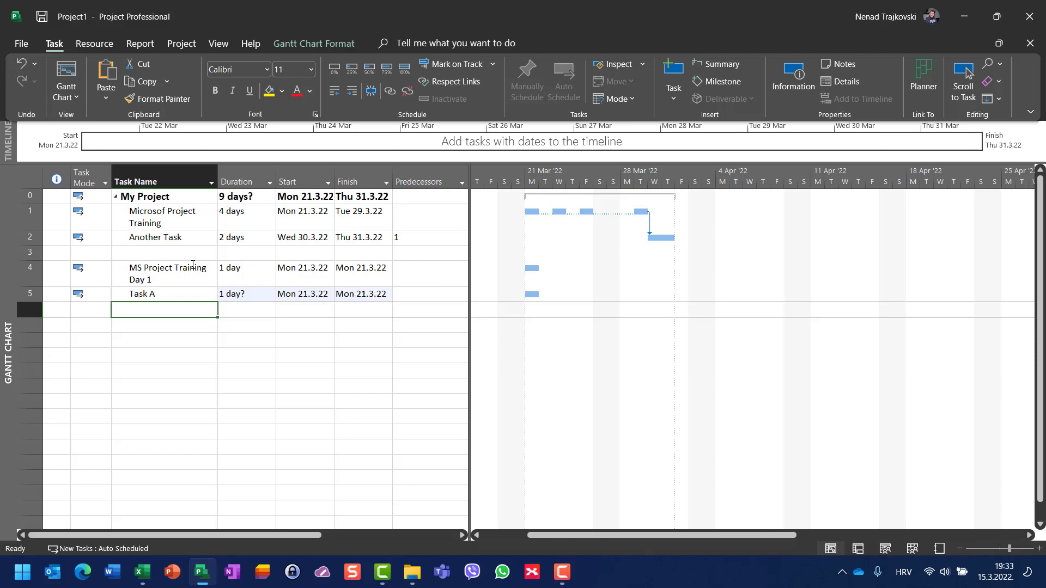
text(MS PR)
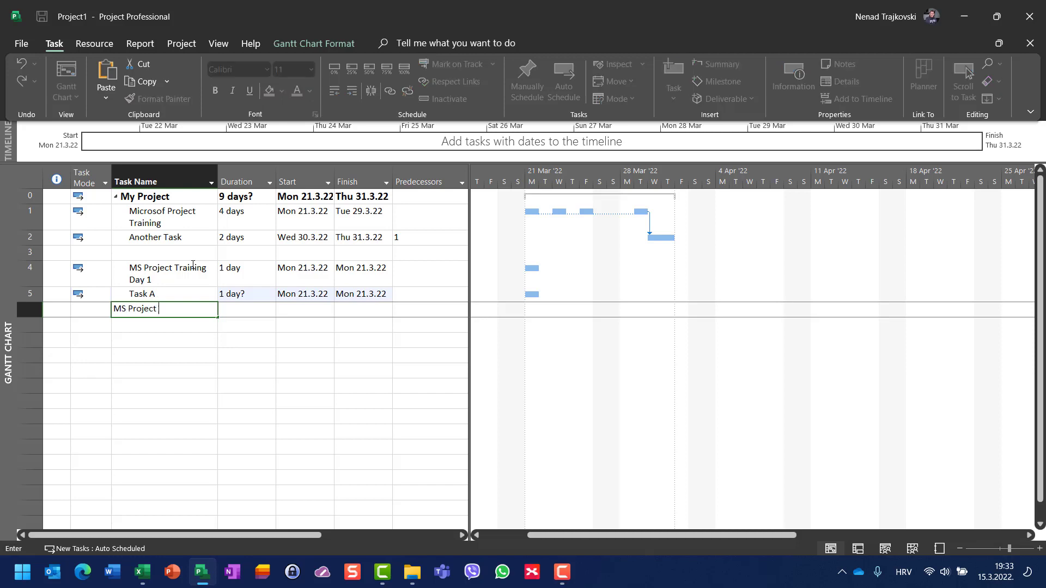
text(Training)
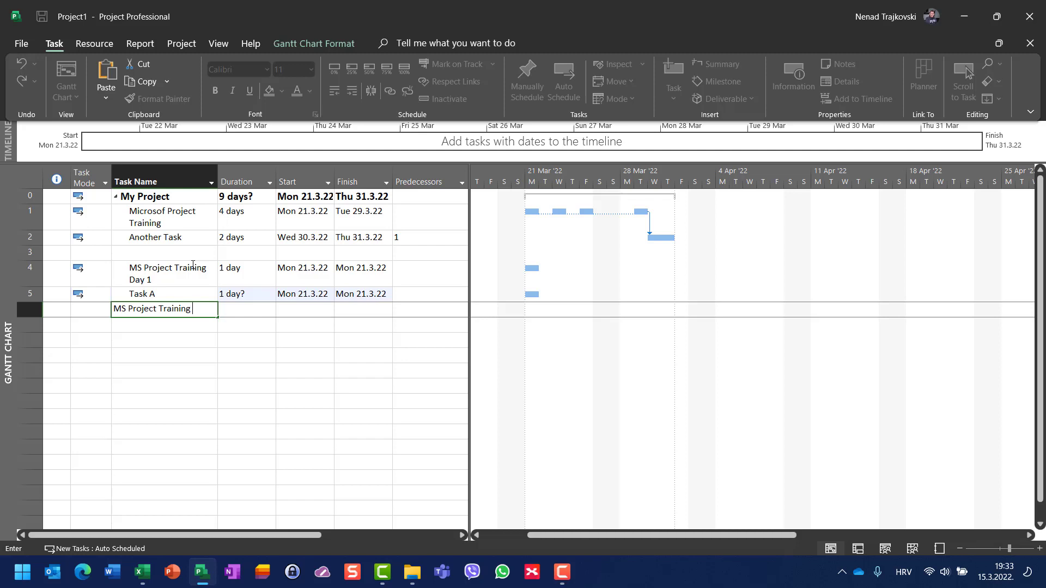
text(Day)
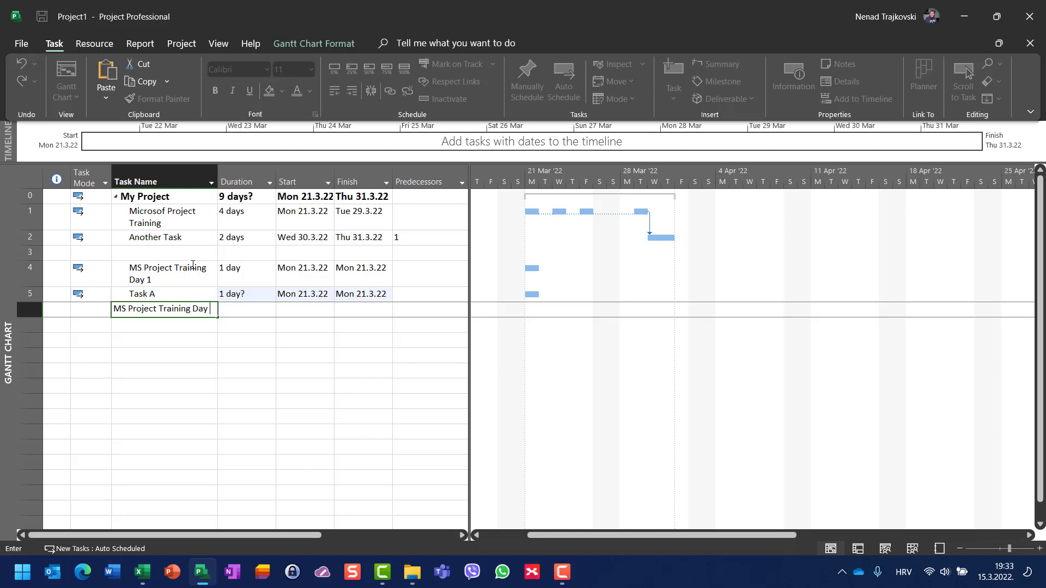
key(Return)
text(1)
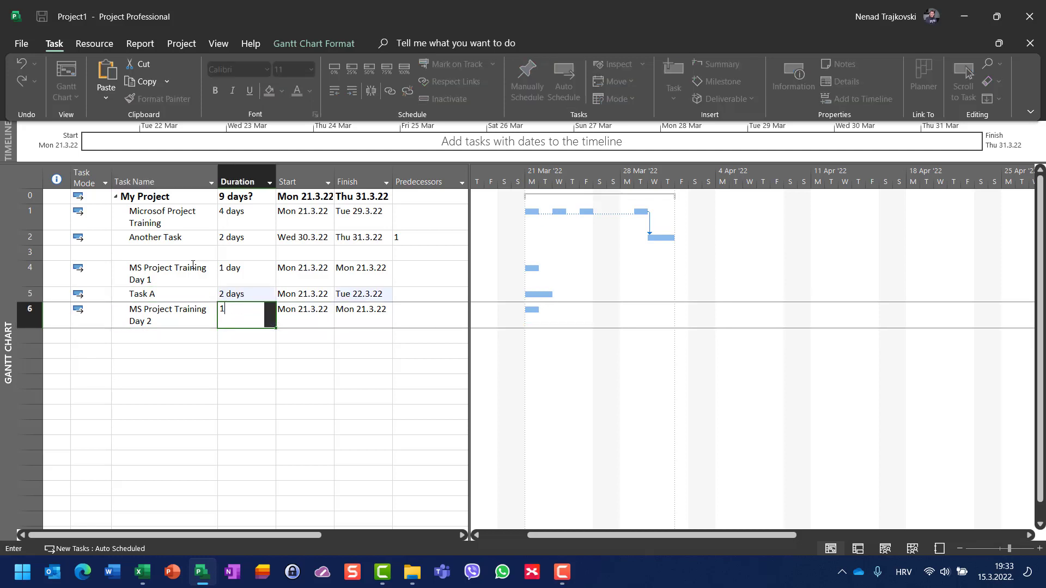
key(Return)
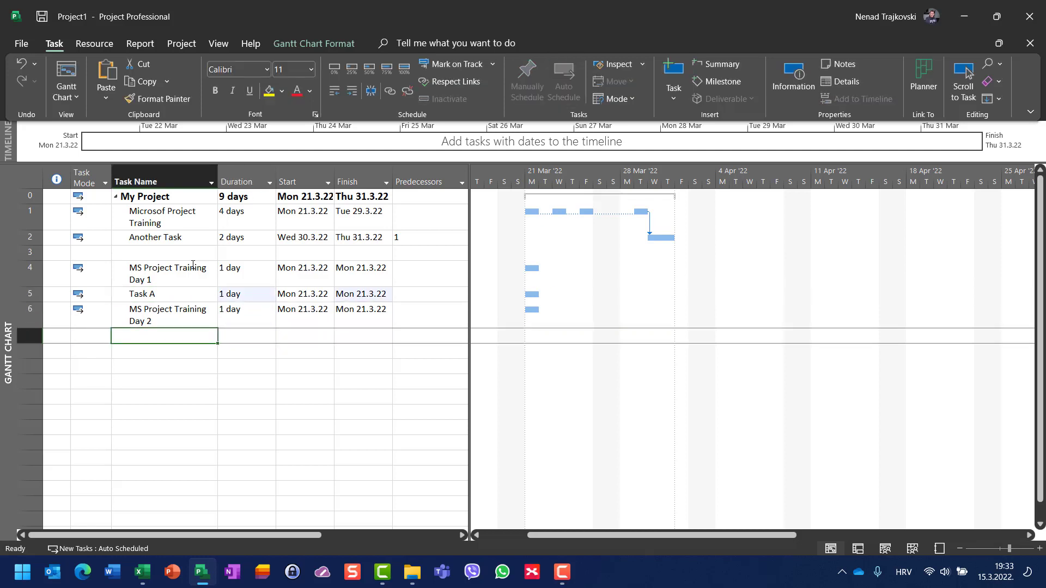
Add Task B, 'MS Project Training Day 3' and Task C as one-day tasks.
text(Task B)
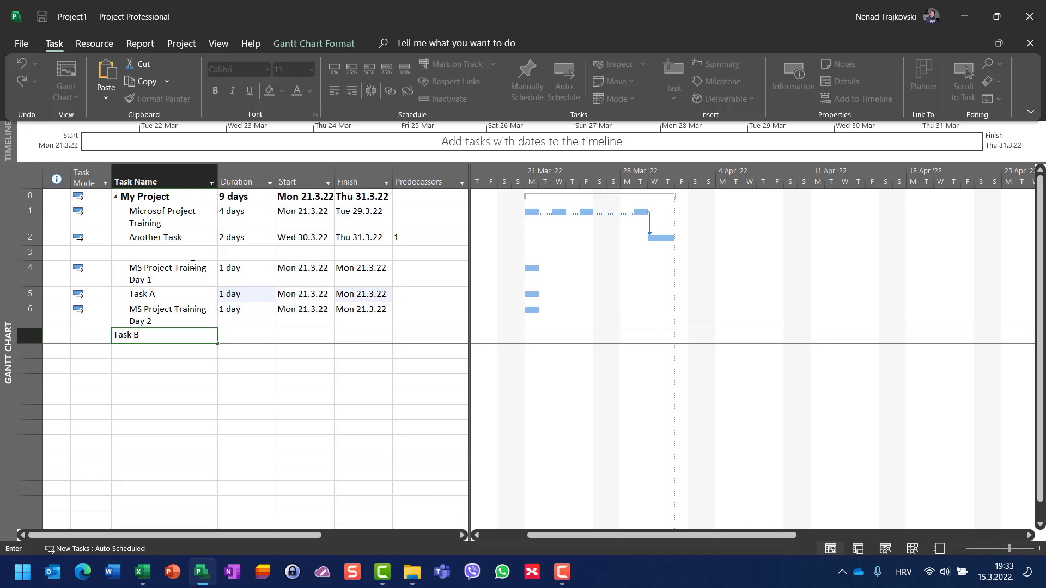
key(enter)
text(MS Project Tra)
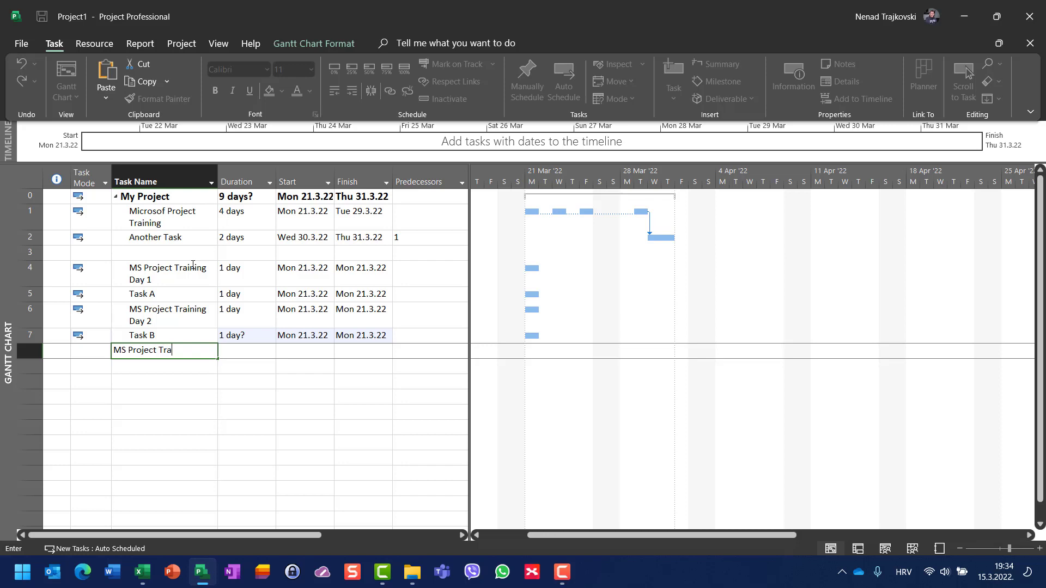
text(ining)
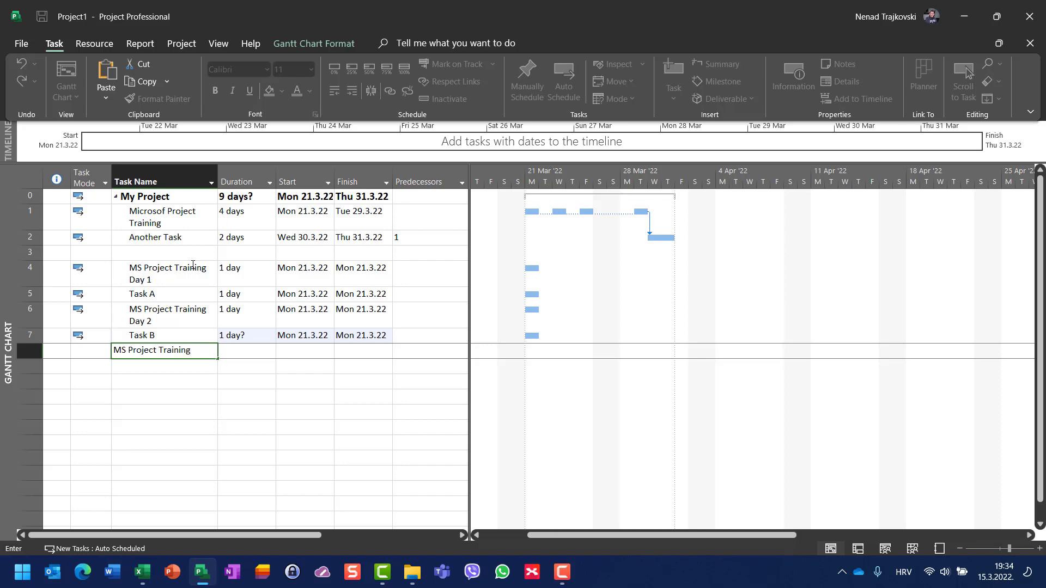
key(Return)
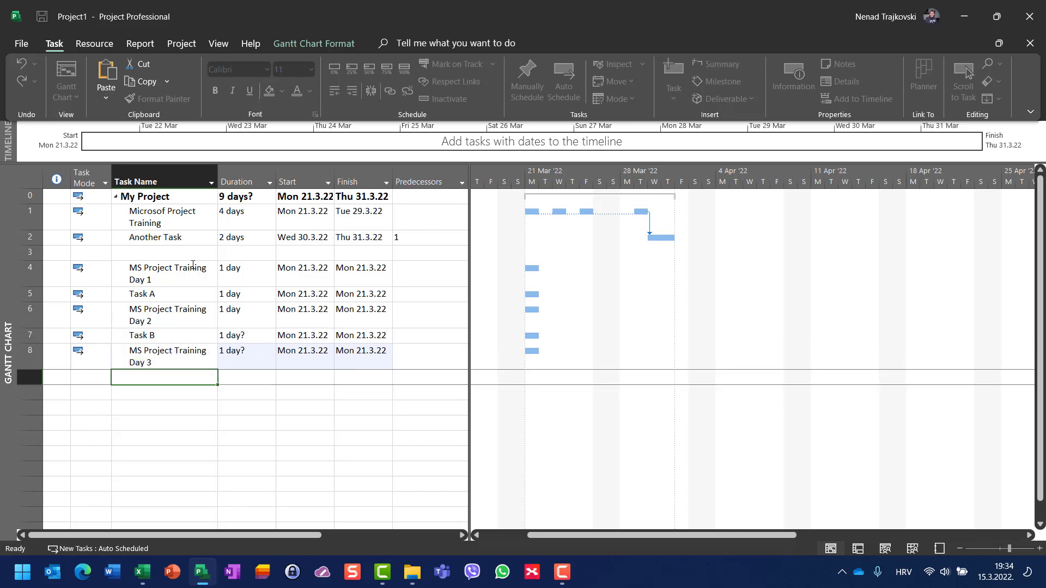
click(246, 335)
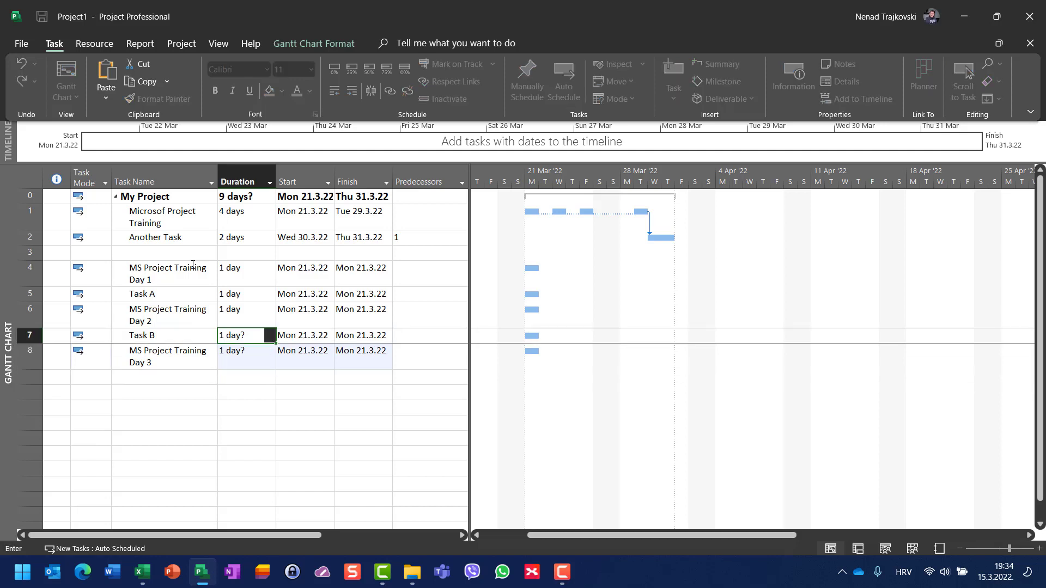
text(Tac)
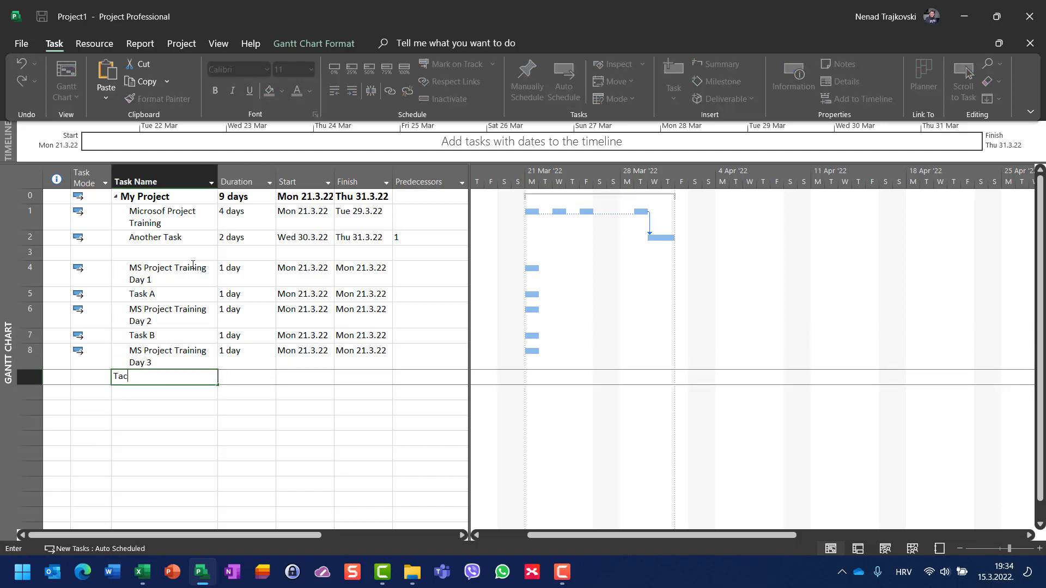
text(Task C)
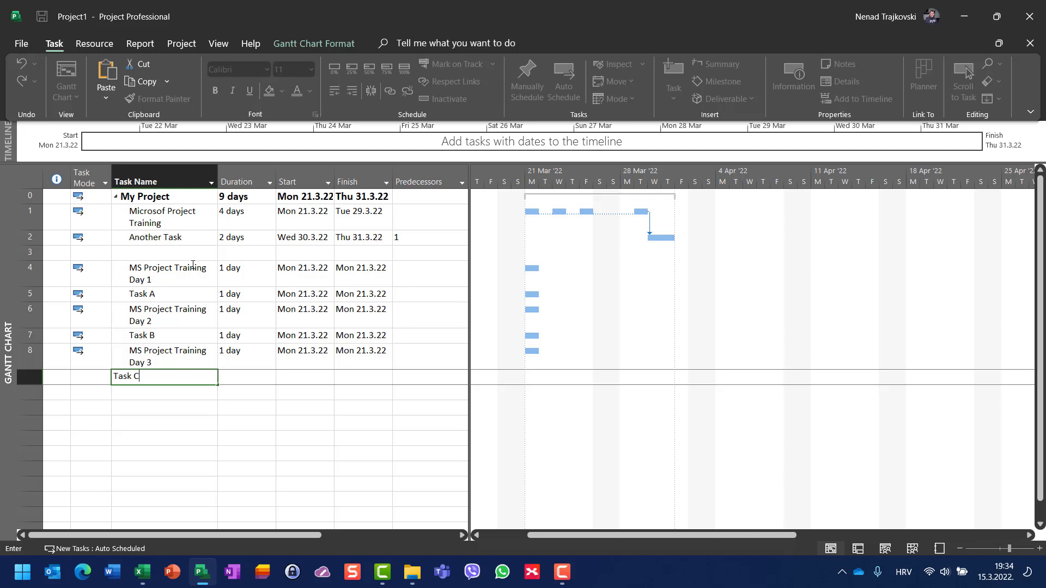
key(Return)
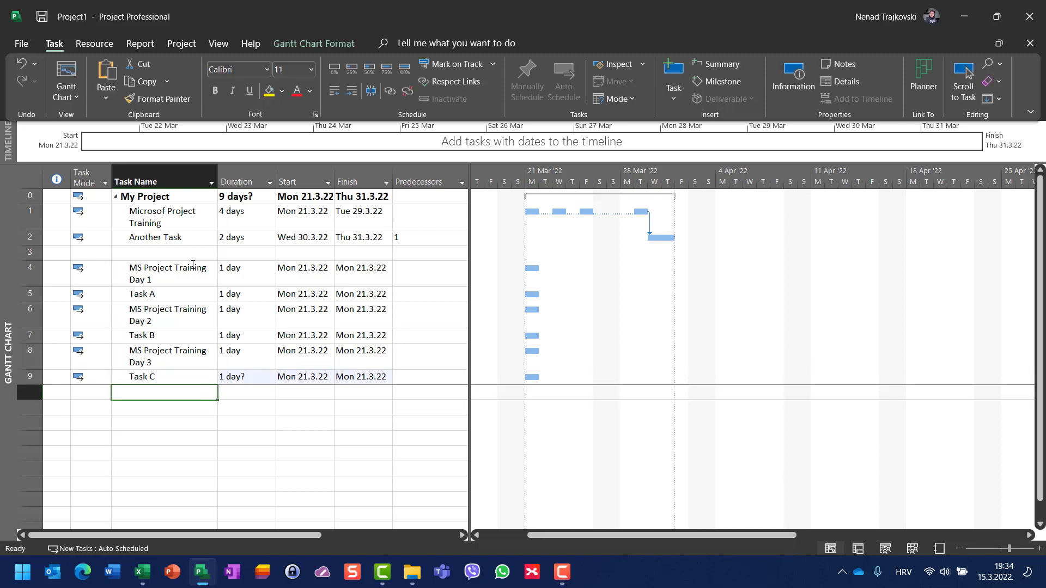
Add 'MS Project Training Day 4' and Task D to complete the list.
text(MS PROJECT)
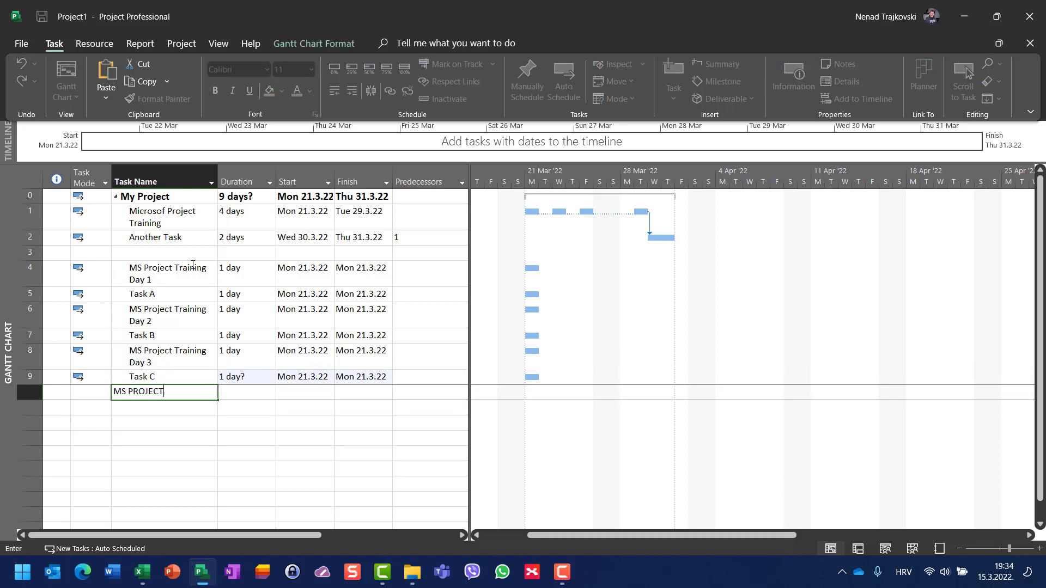
key(Backspace)
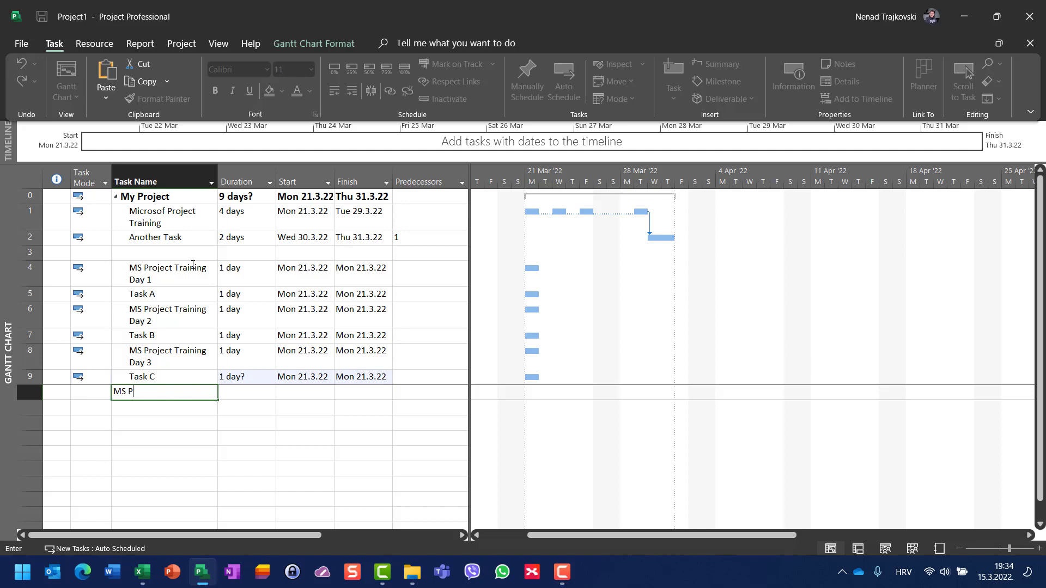
text(roject Trai)
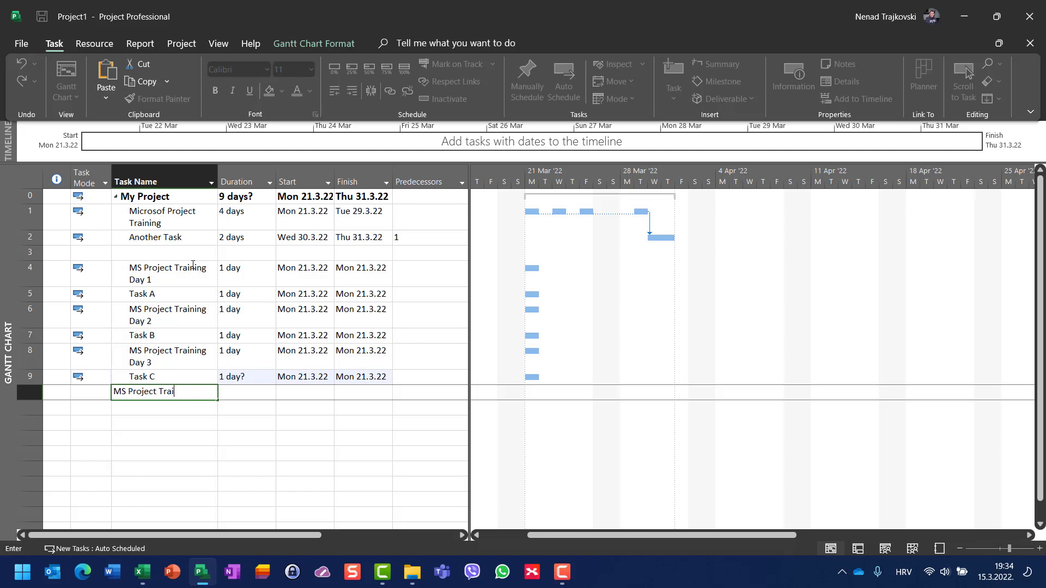
text(ning Day 4)
click(164, 407)
text(Ta)
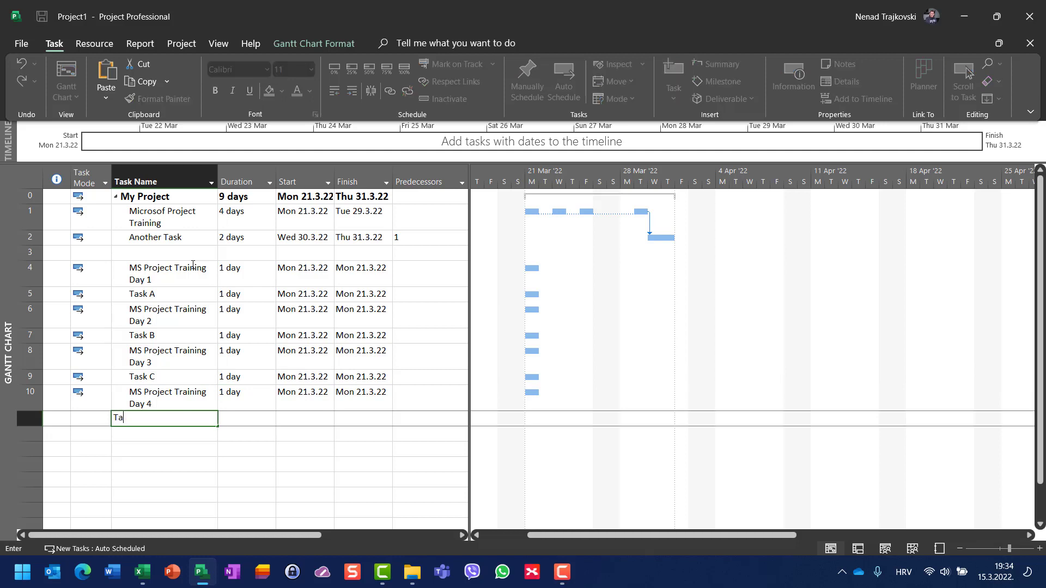
text(sk D)
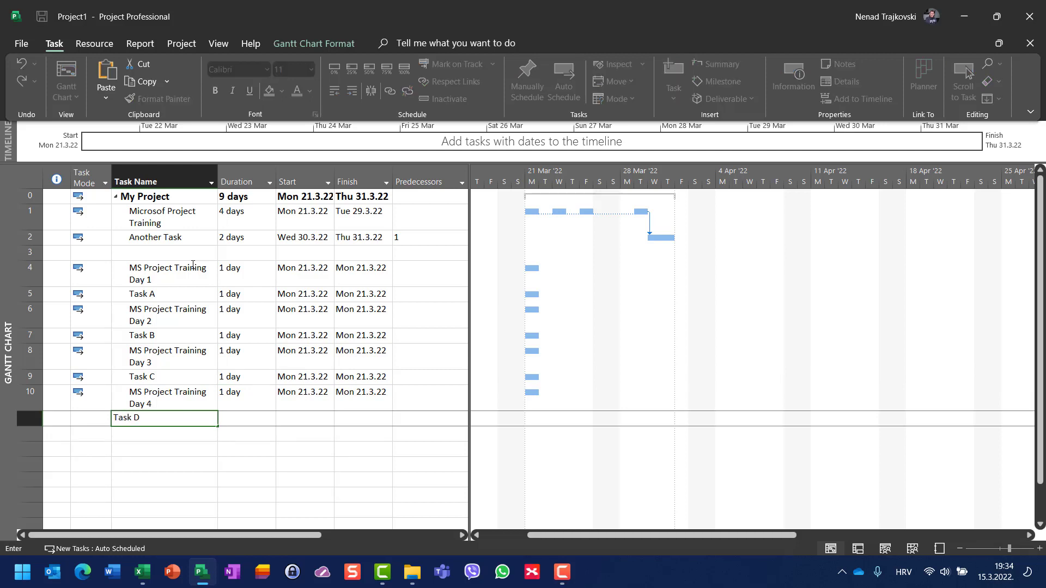
key(Return)
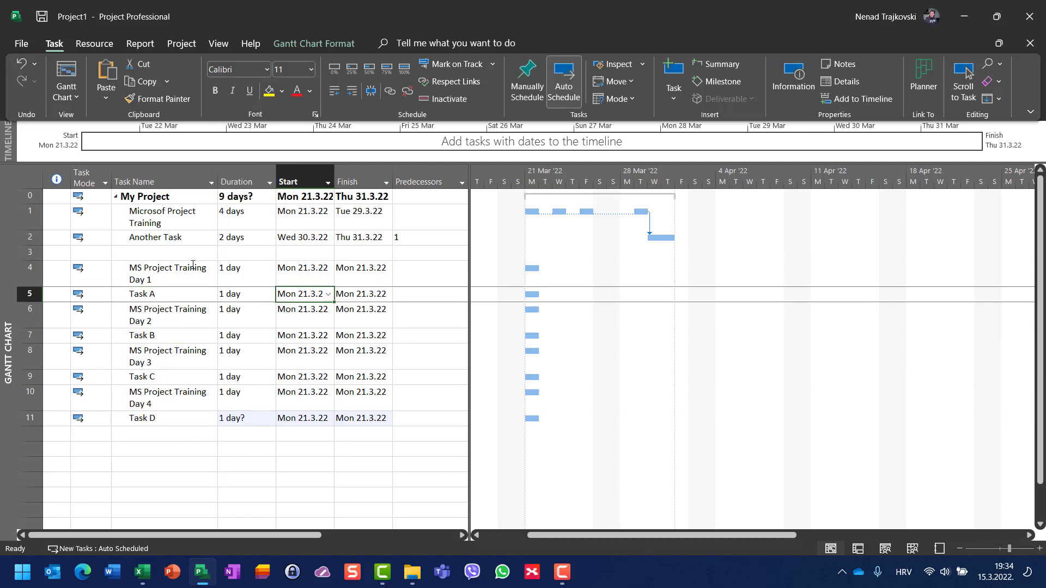
Enter predecessors 4 through 10 for rows 5–11, chaining the tasks from 21 to 30 March.
click(429, 293)
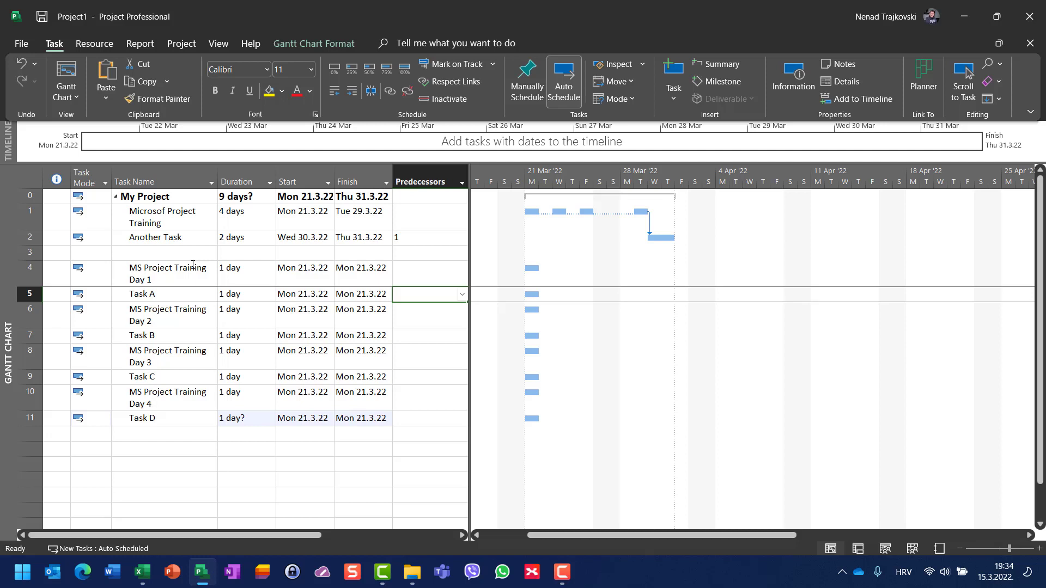
text(4)
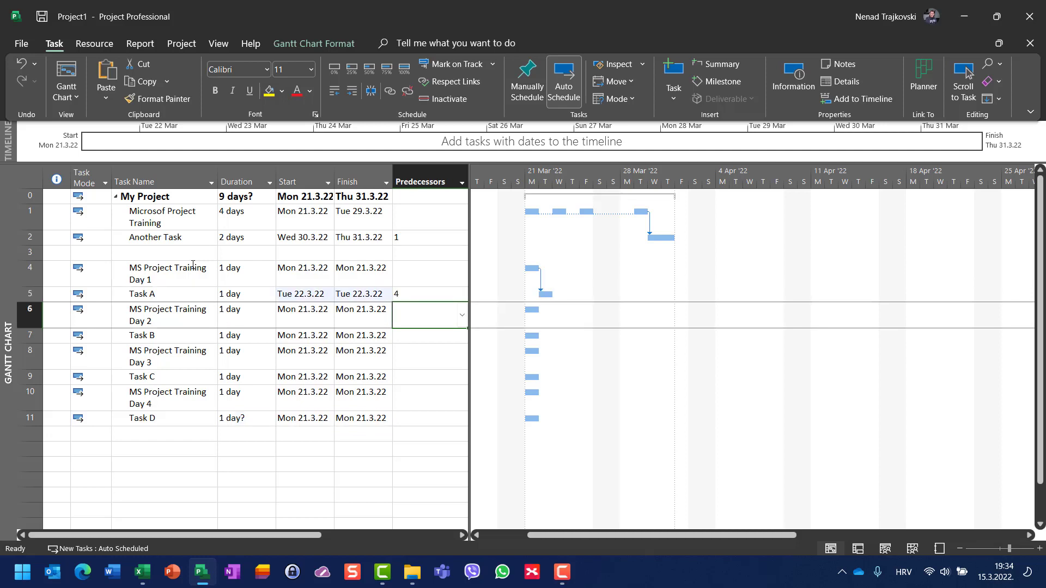
text(5)
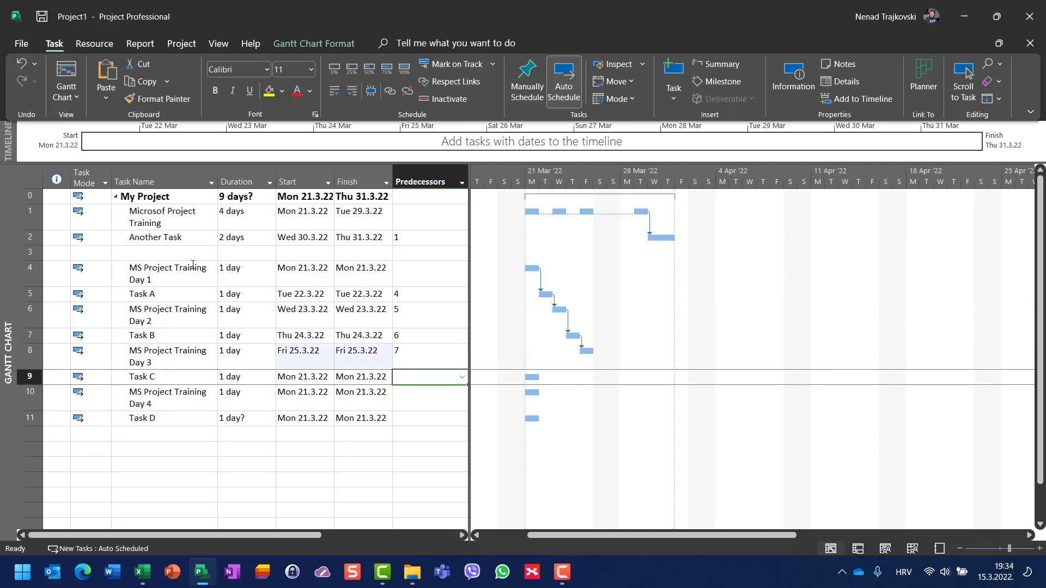
text(8)
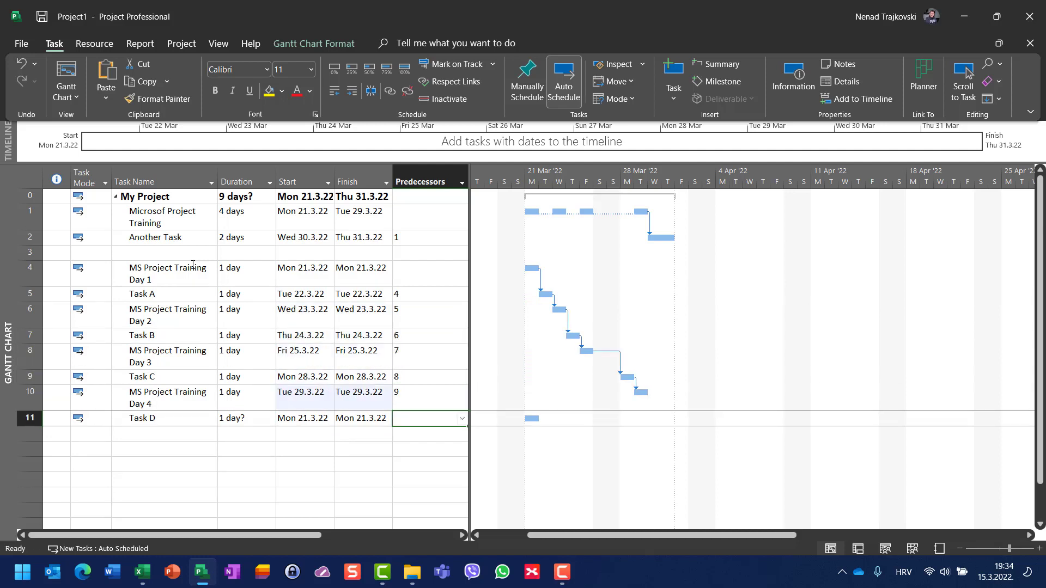
text(10)
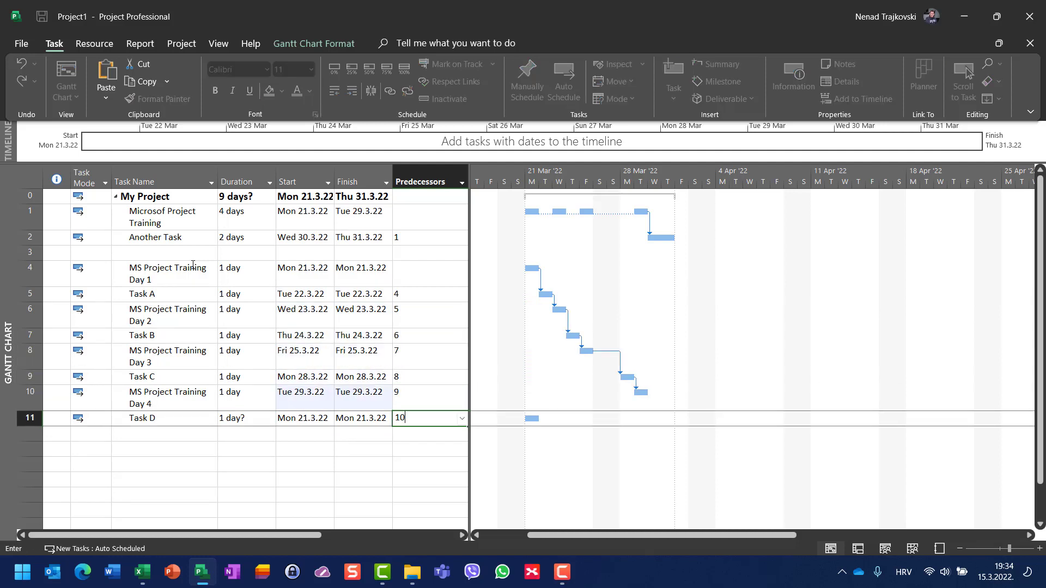
key(enter)
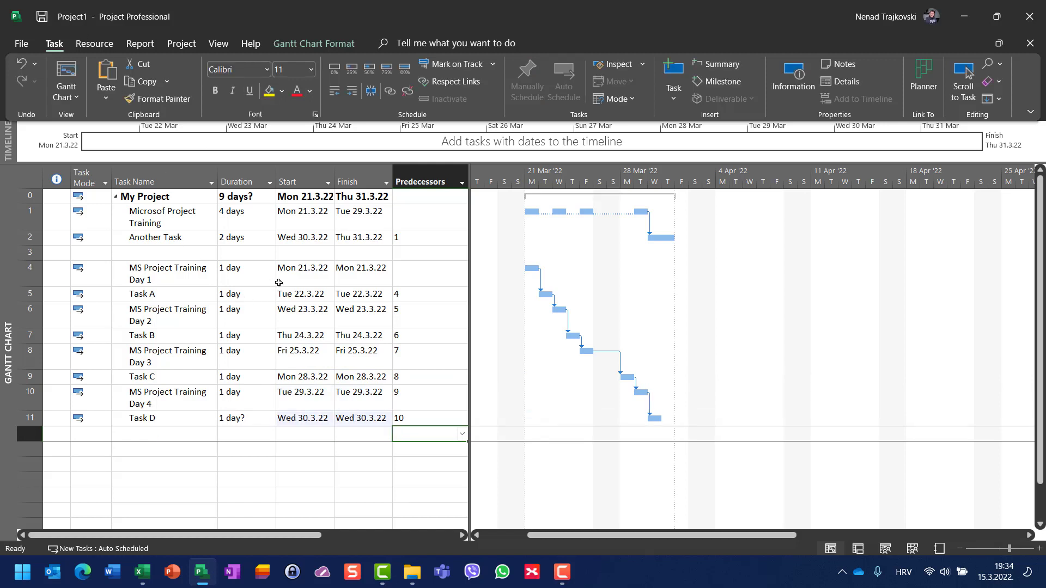
click(303, 267)
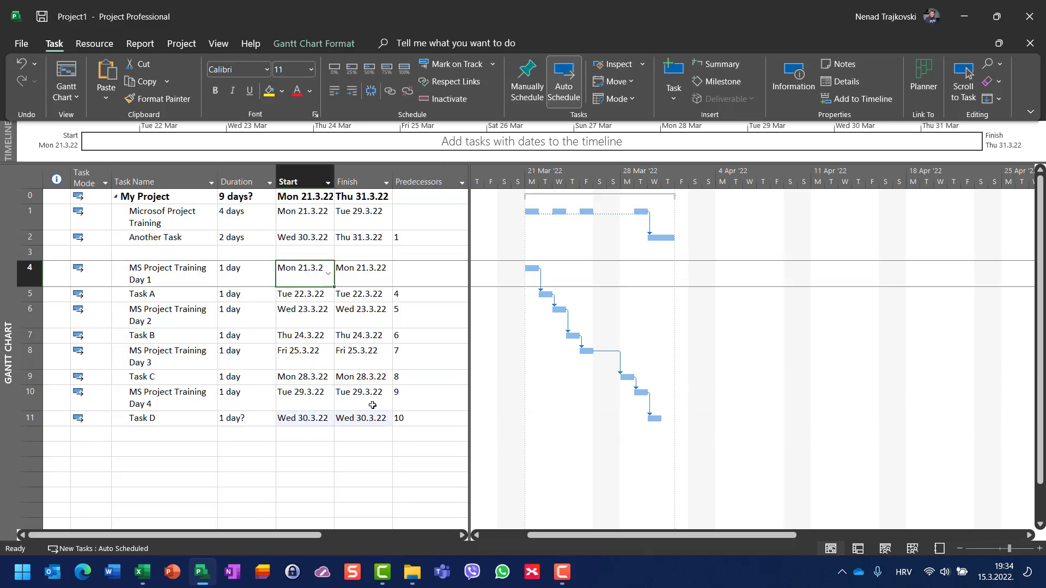
mouse_move(631, 228)
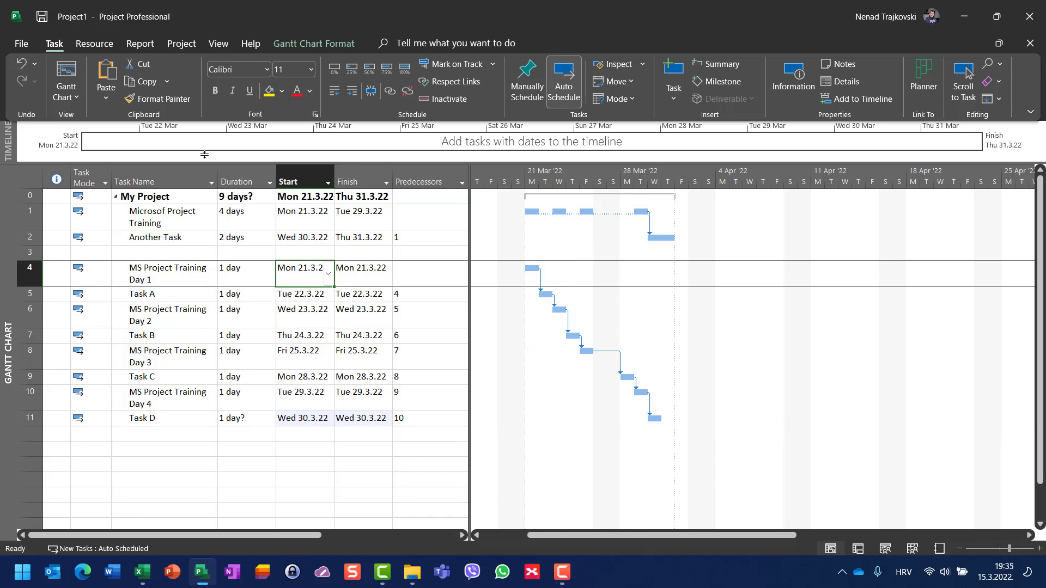
mouse_move(158, 294)
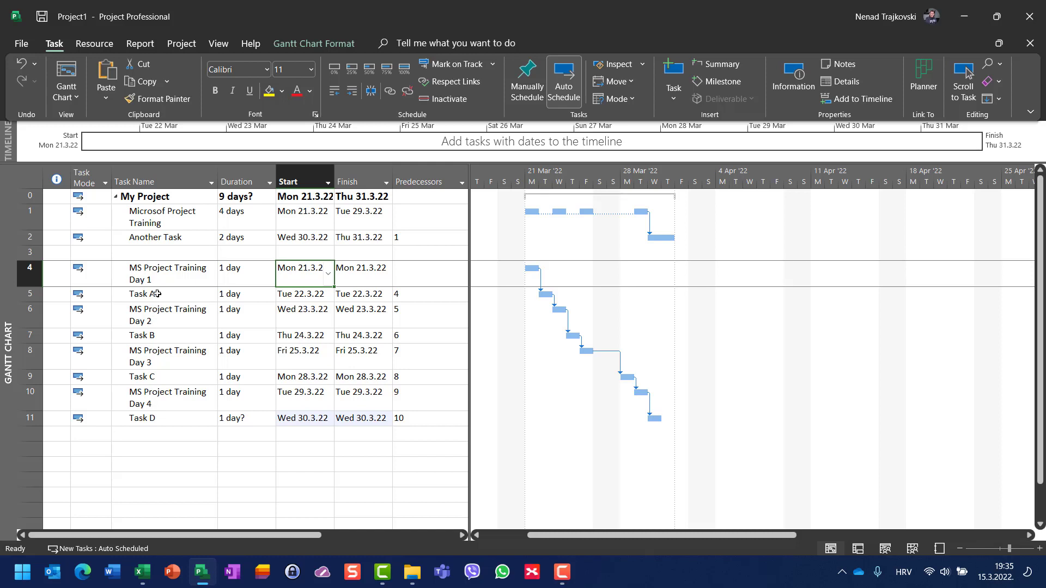
mouse_move(547, 292)
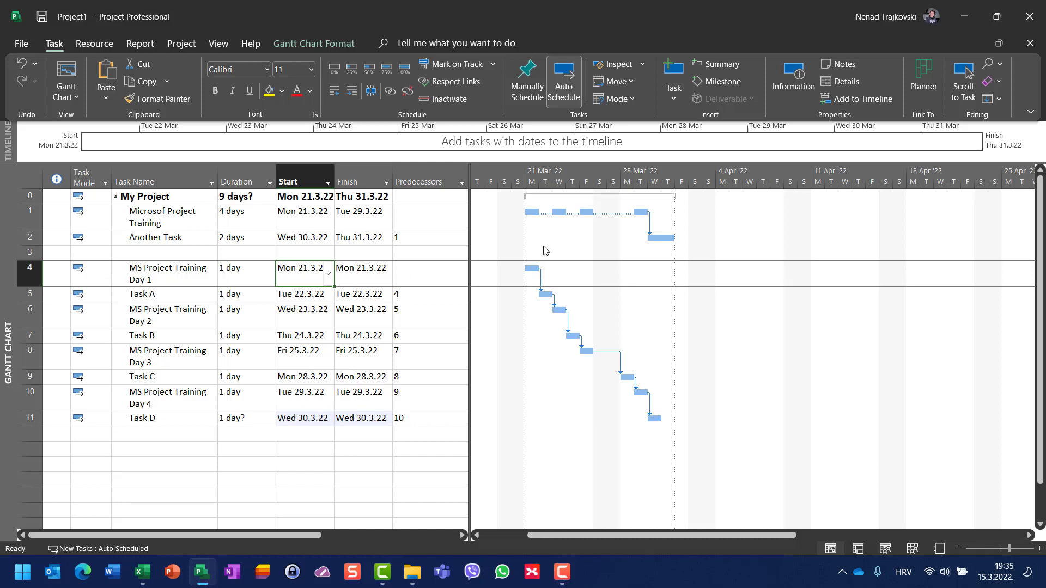
mouse_move(559, 230)
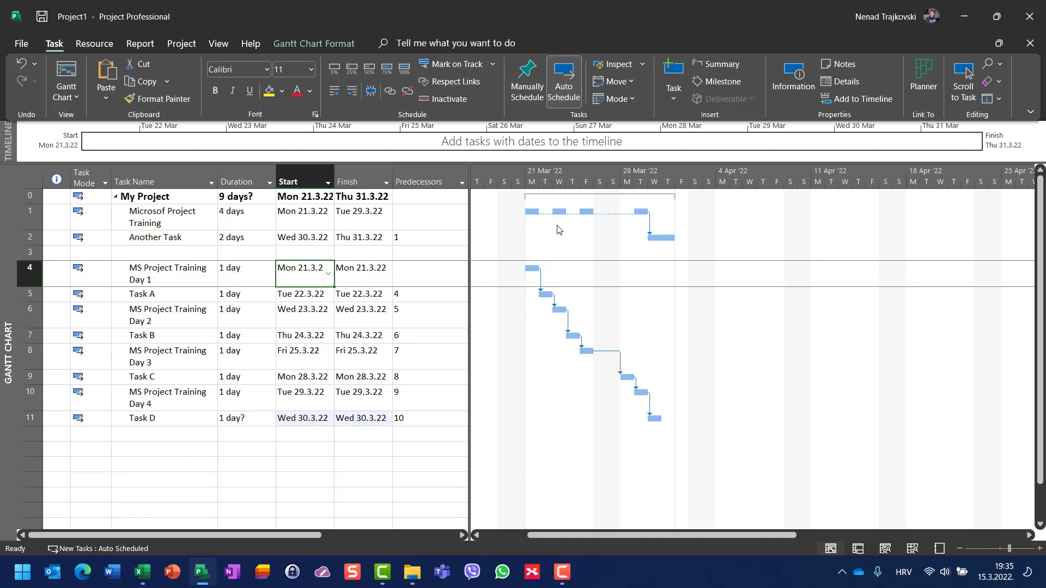
mouse_move(560, 226)
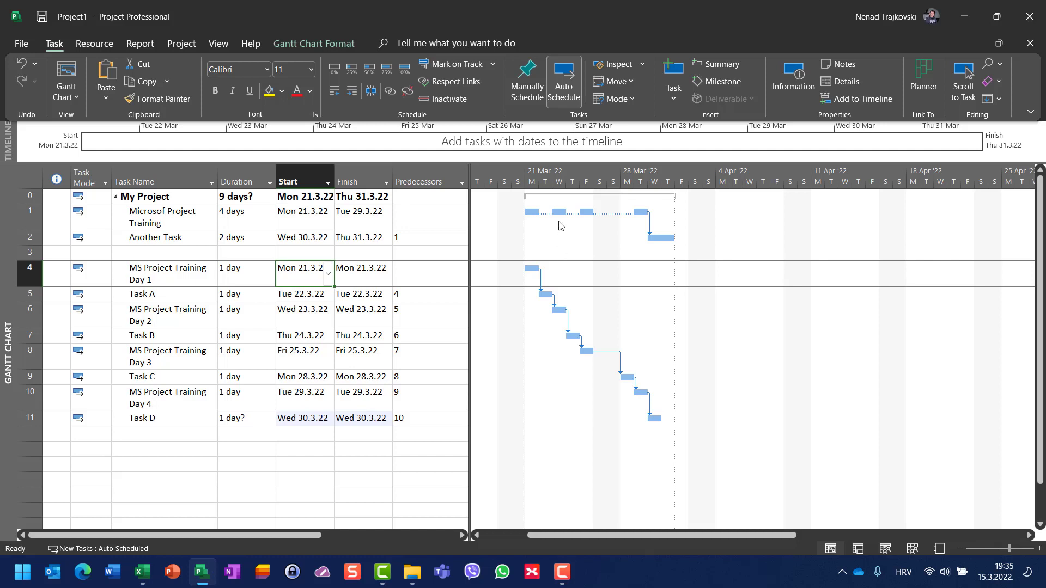
mouse_move(559, 212)
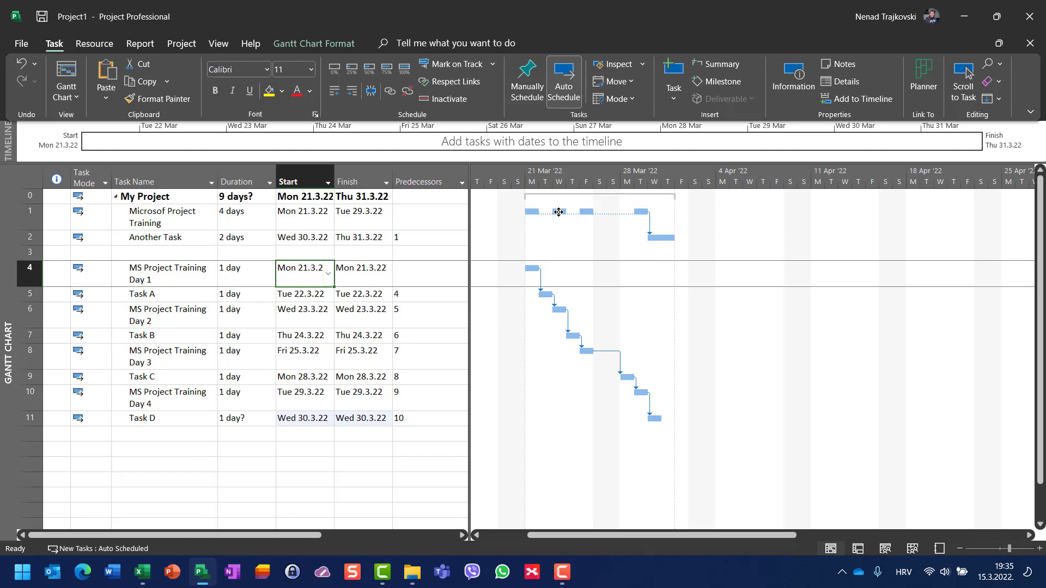
mouse_move(558, 221)
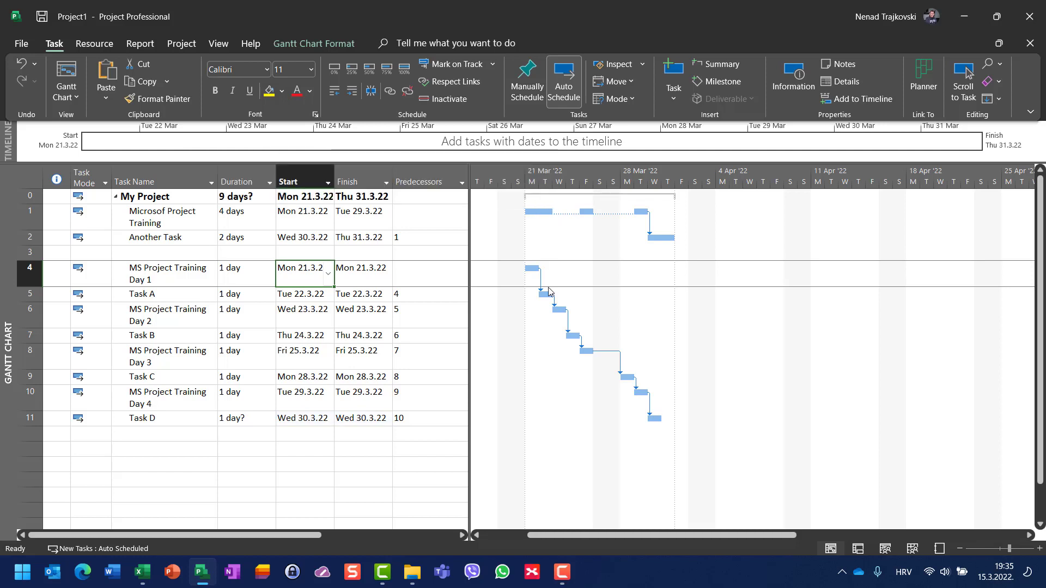
mouse_move(586, 211)
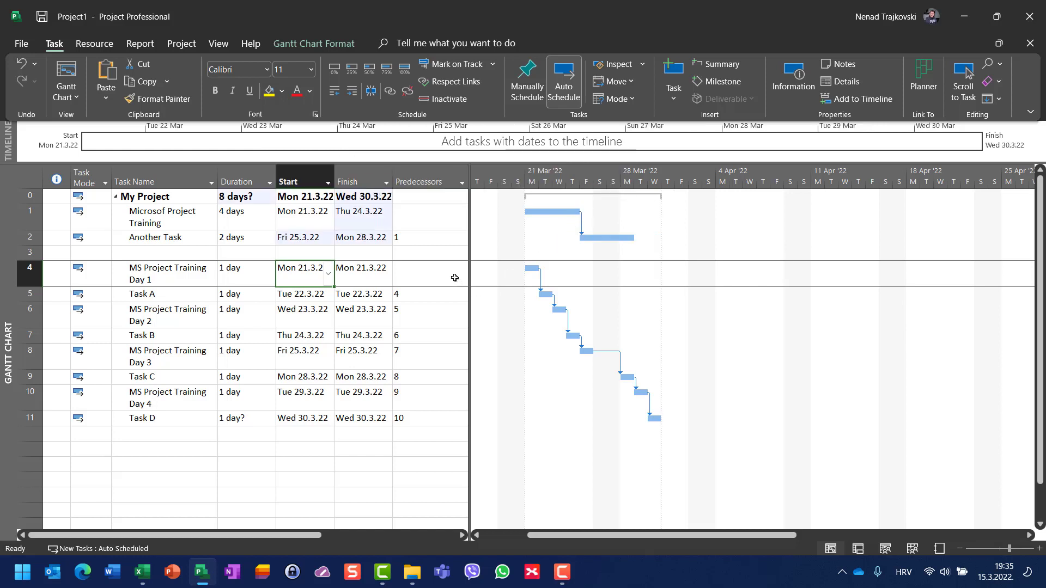
mouse_move(984, 495)
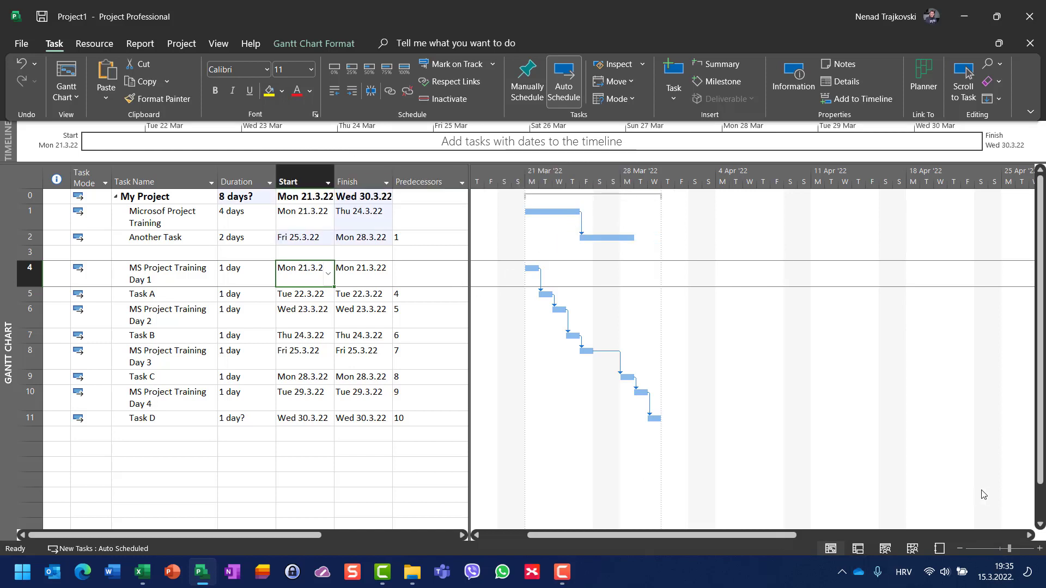